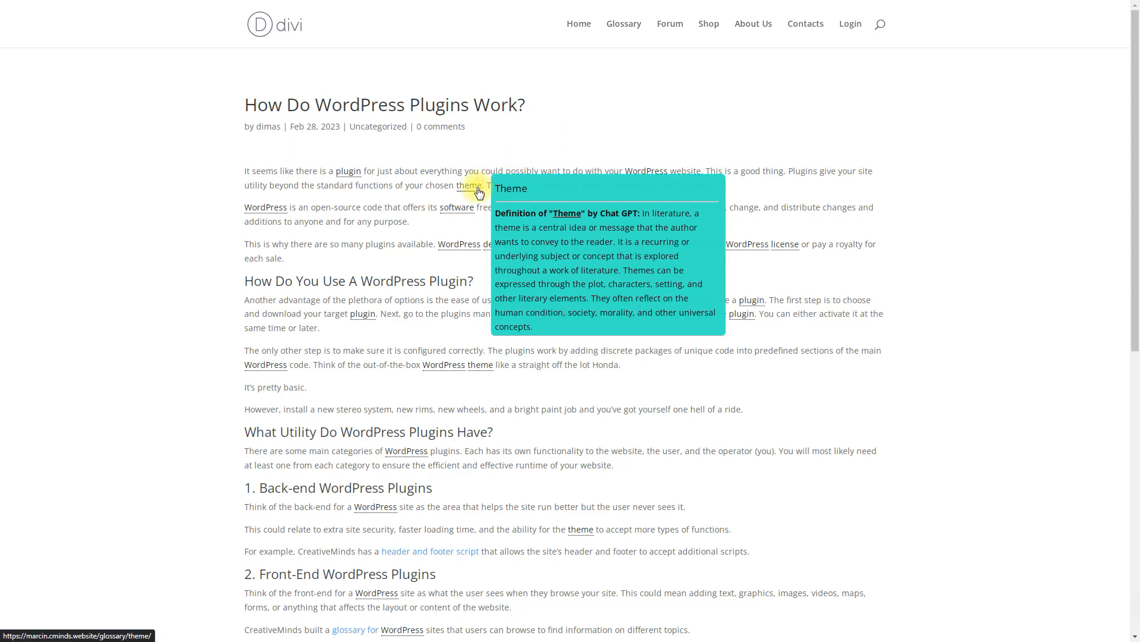
{"action": "mouse_move", "coordinate": [348, 171]}
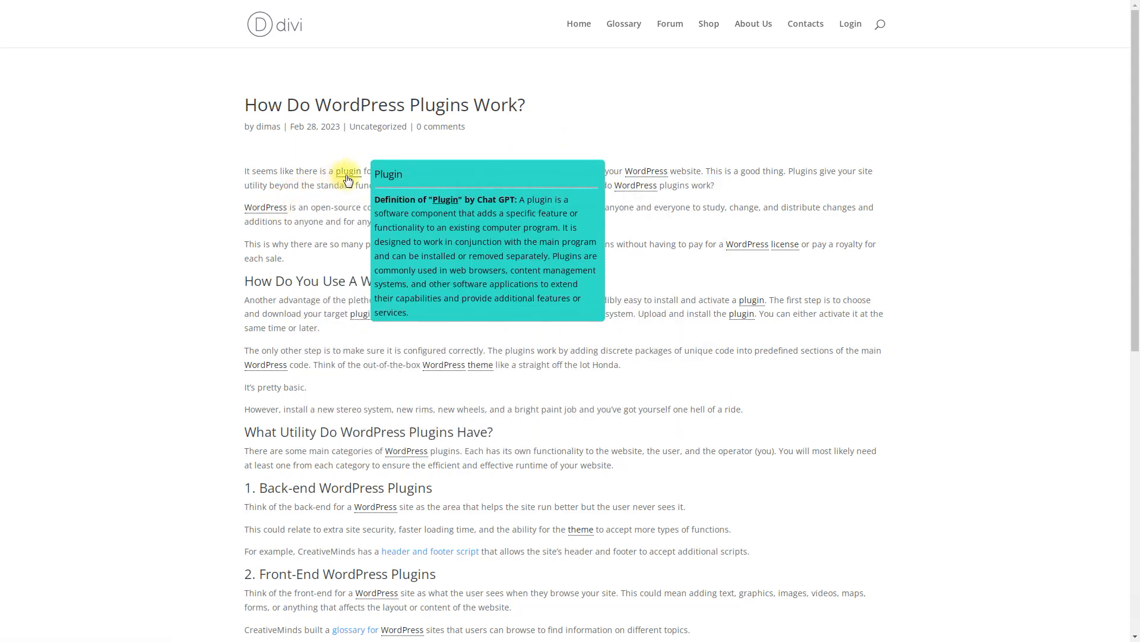
{"action": "mouse_move", "coordinate": [360, 232]}
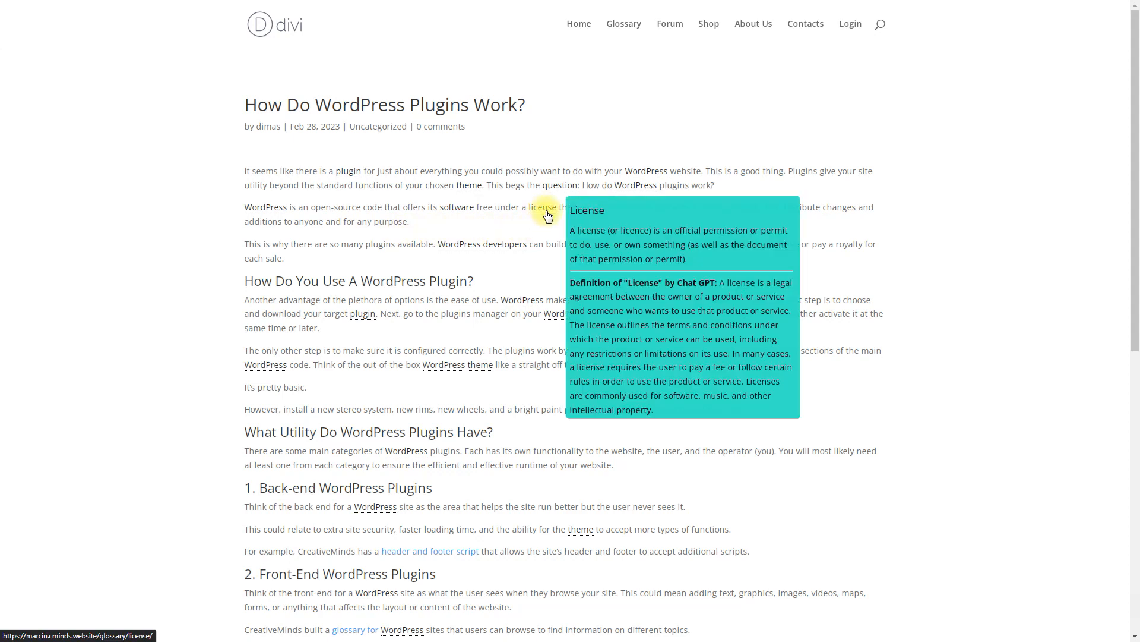
{"action": "mouse_move", "coordinate": [374, 207]}
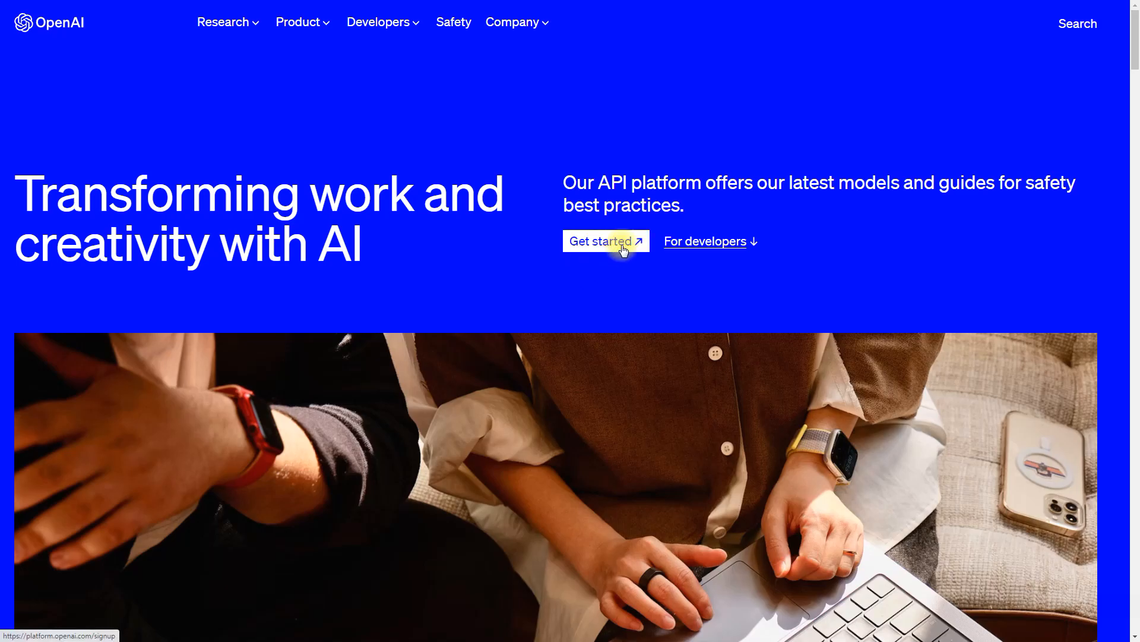
Start the OpenAI API platform sign-up from the homepage's Get started
{"action": "left_click", "coordinate": [600, 241]}
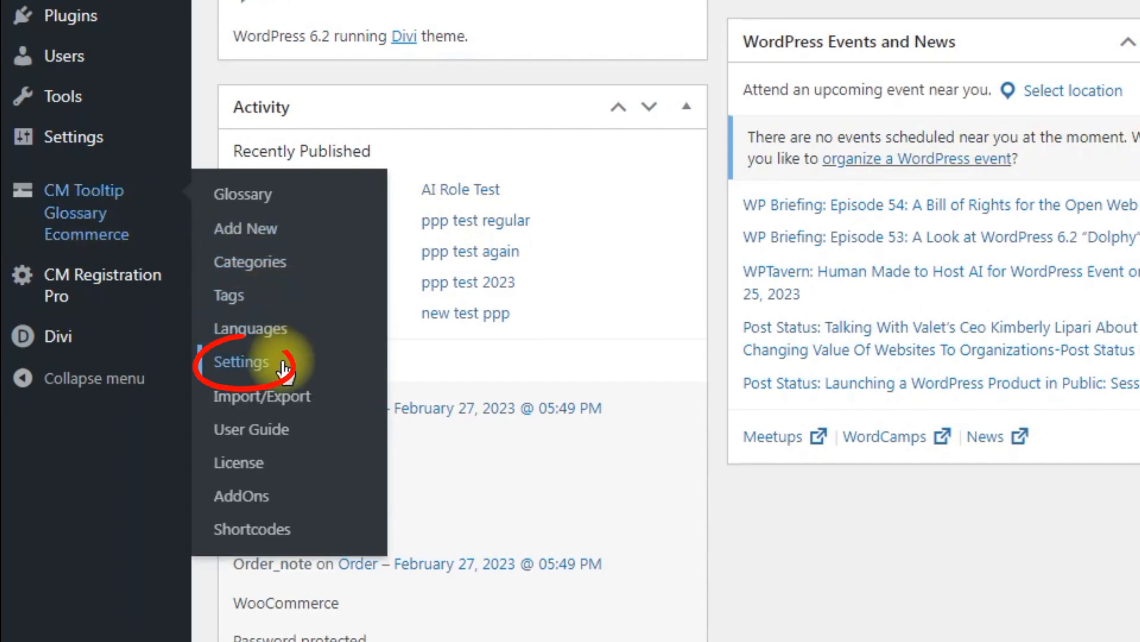
In CM Tooltip Glossary settings, enable Chat GPT and paste the OpenAI API key
{"action": "left_click", "coordinate": [241, 361]}
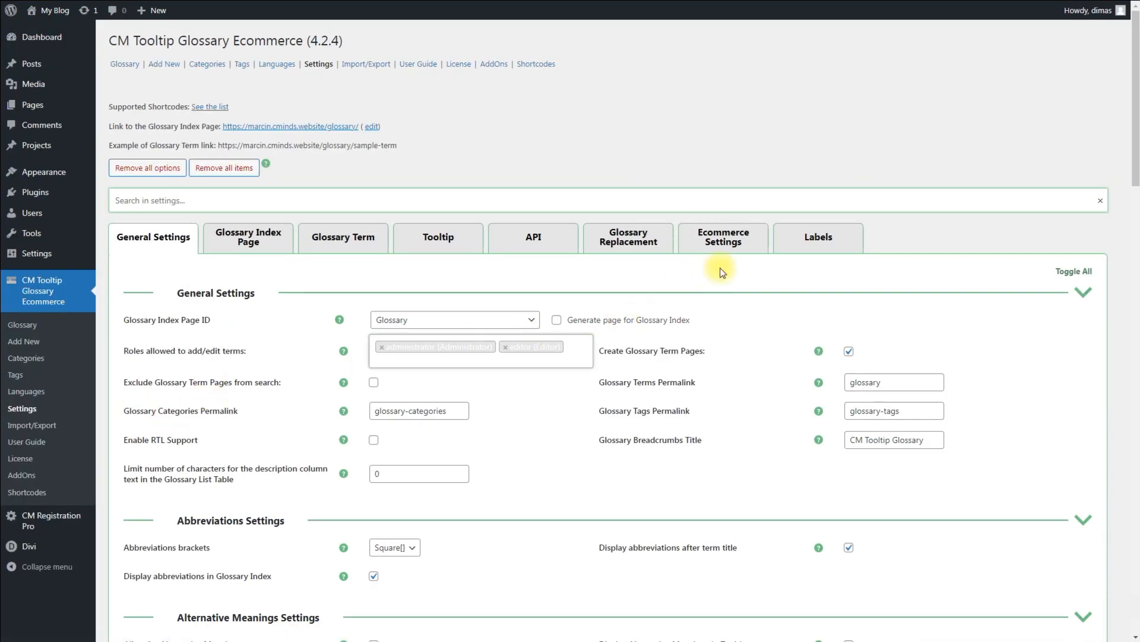
{"action": "scroll", "scroll_direction": "down", "scroll_amount": 3}
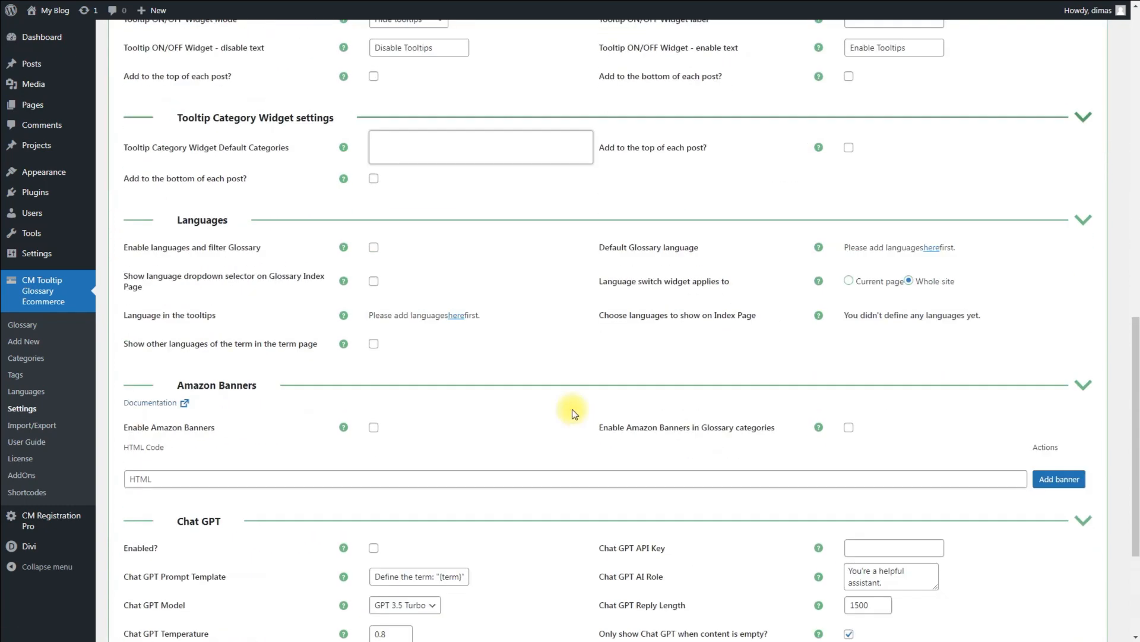
{"action": "scroll", "scroll_direction": "down", "scroll_amount": 3}
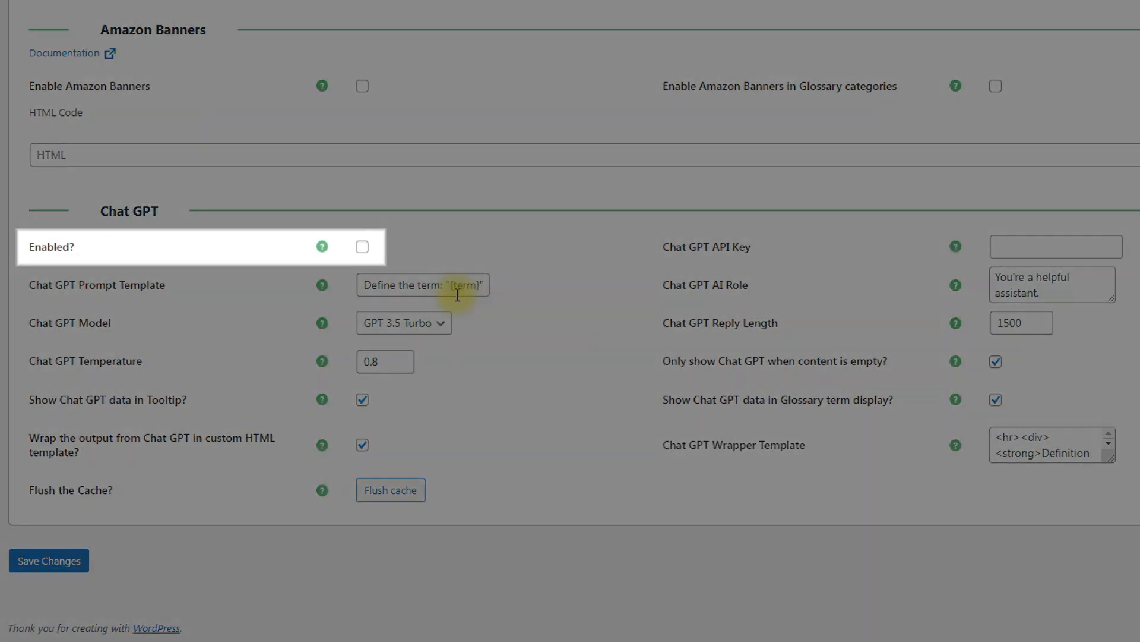
{"action": "left_click", "coordinate": [362, 247]}
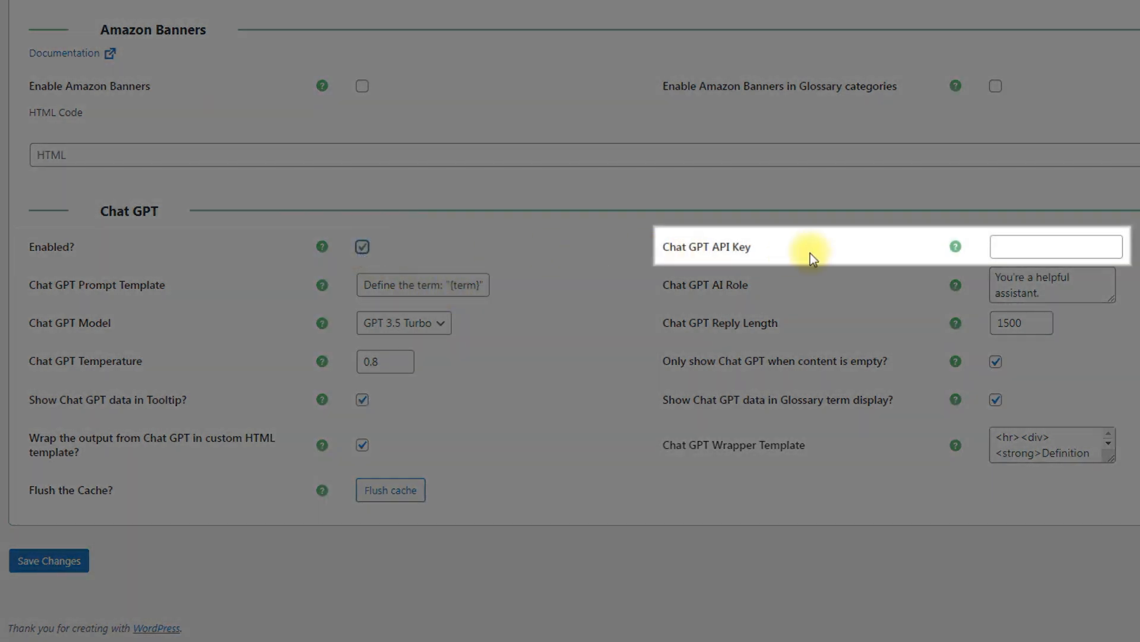
{"action": "right_click", "coordinate": [1056, 246]}
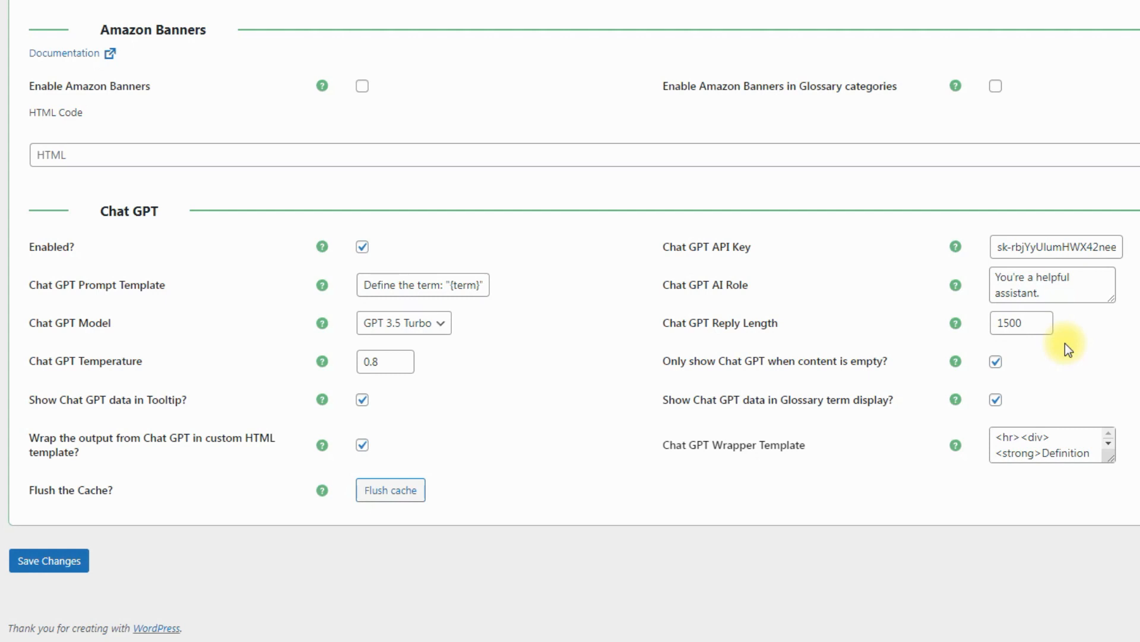
{"action": "double_click", "coordinate": [1024, 294]}
{"action": "type", "text": "You're an"}
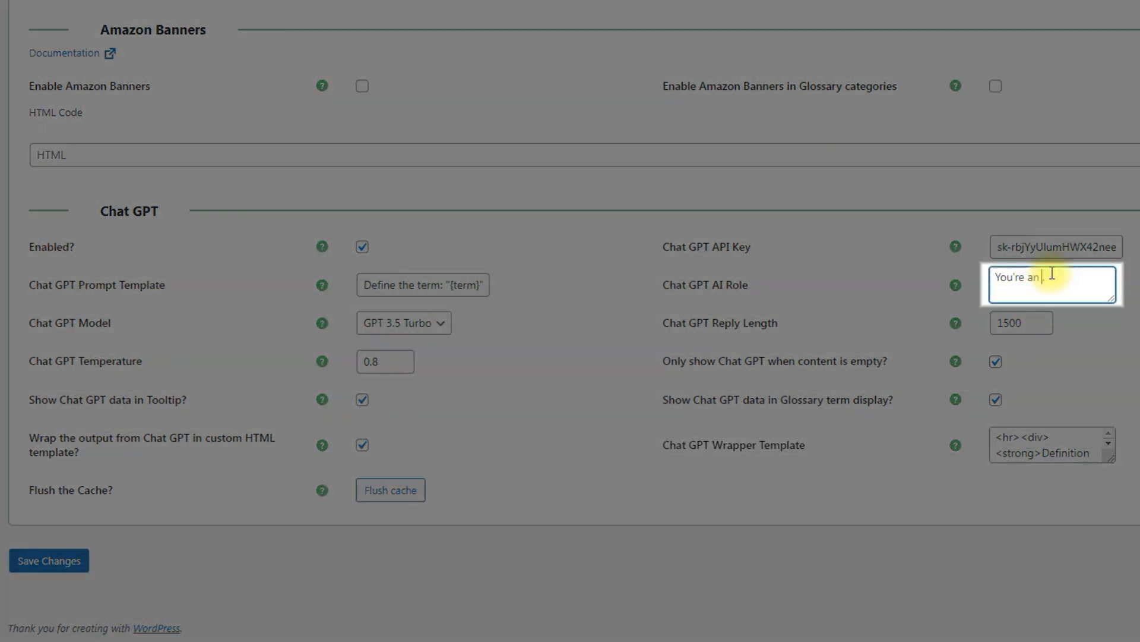
{"action": "type", "text": "expert veterinarian"}
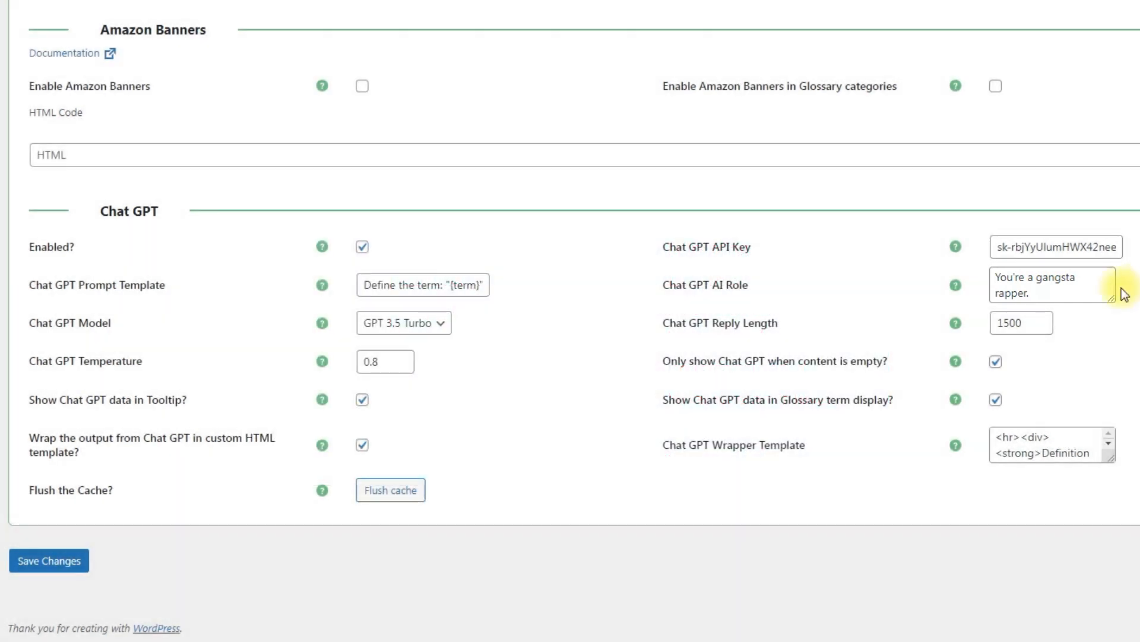
{"action": "type", "text": "You're a helpful assistant."}
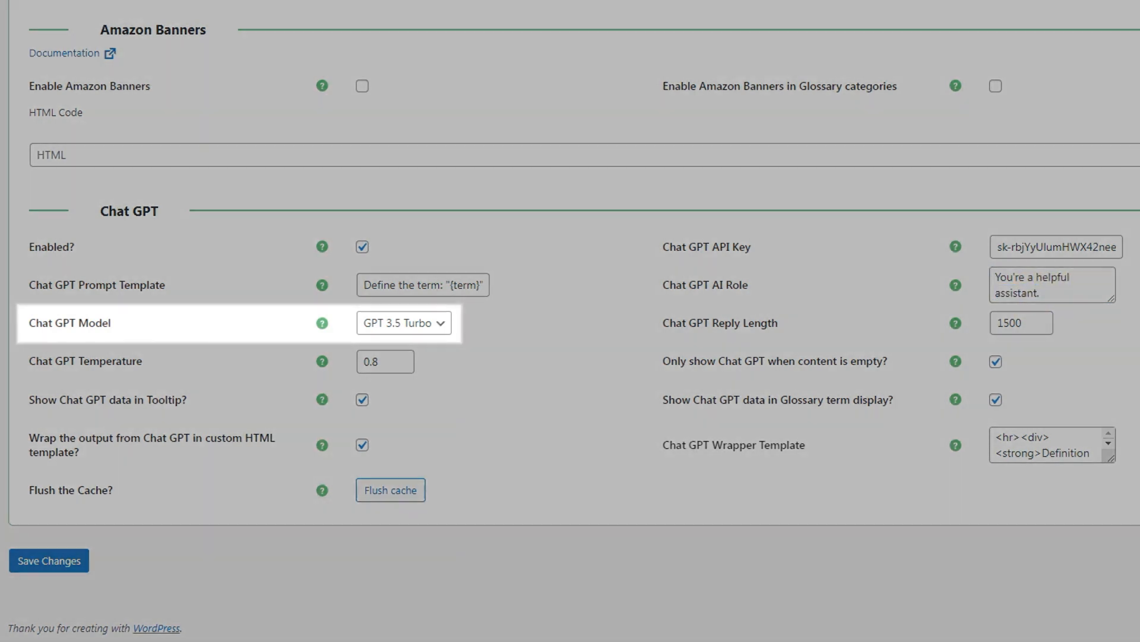
{"action": "left_click", "coordinate": [402, 322]}
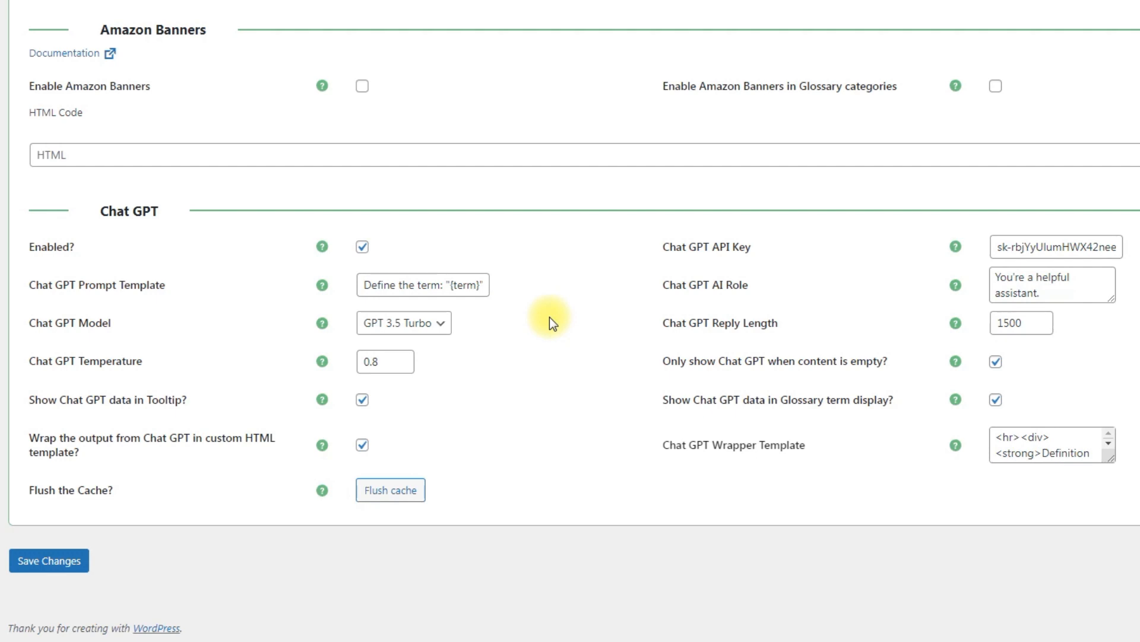
{"action": "left_click", "coordinate": [385, 361]}
{"action": "type", "text": "1.5"}
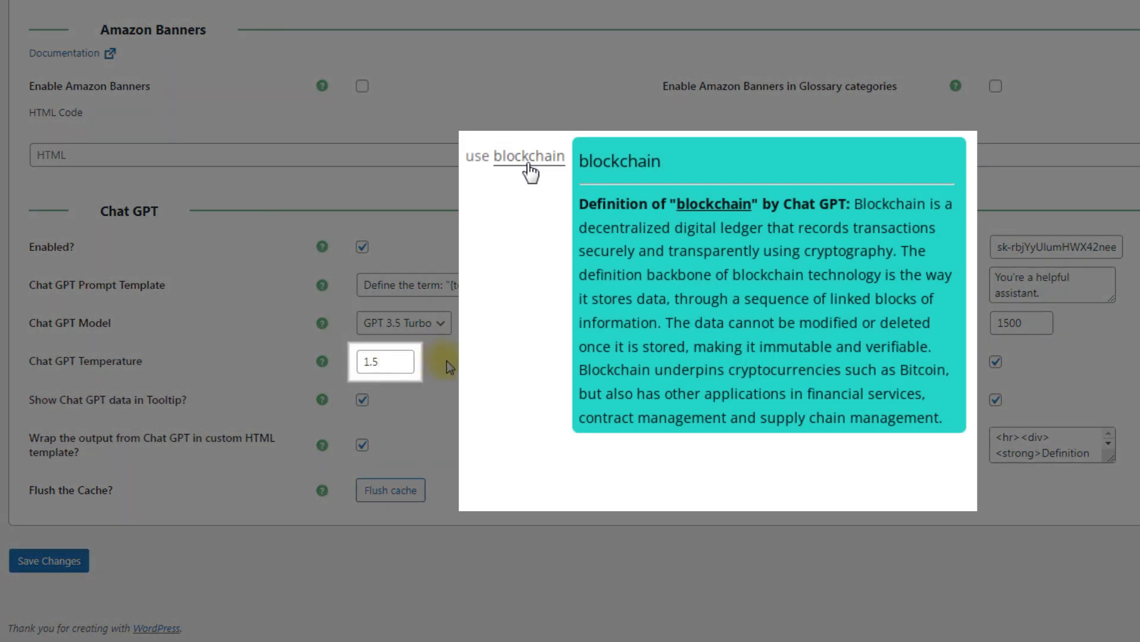
{"action": "type", "text": "0.8"}
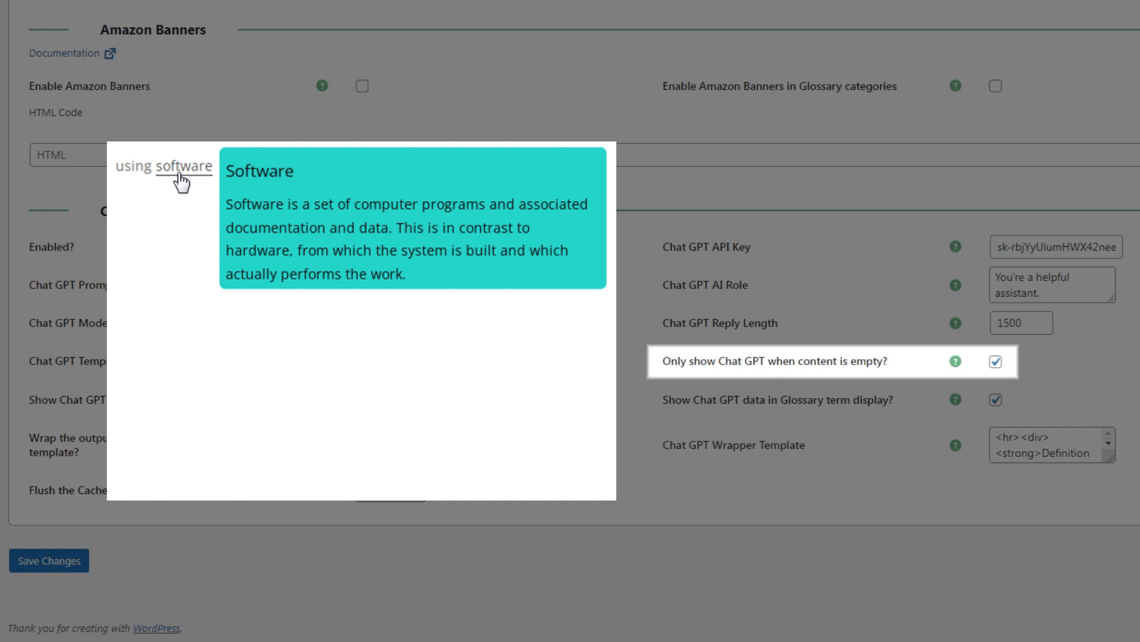
Untick 'Only show Chat GPT when content is empty?' so terms with content get Chat GPT too
{"action": "left_click", "coordinate": [996, 361]}
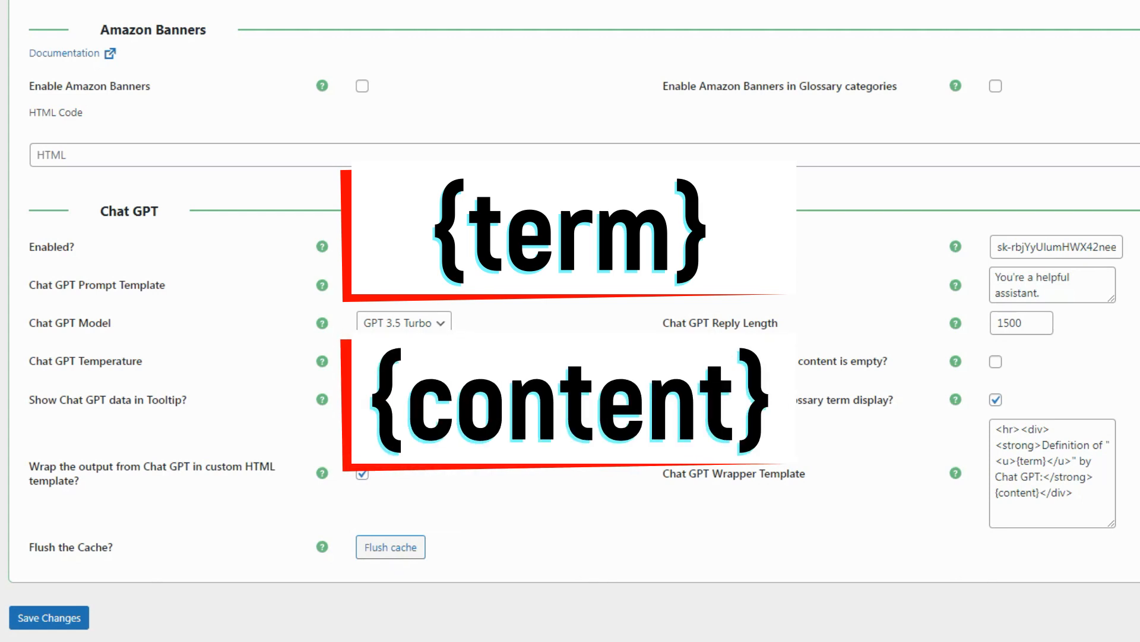
{"action": "left_click", "coordinate": [361, 247]}
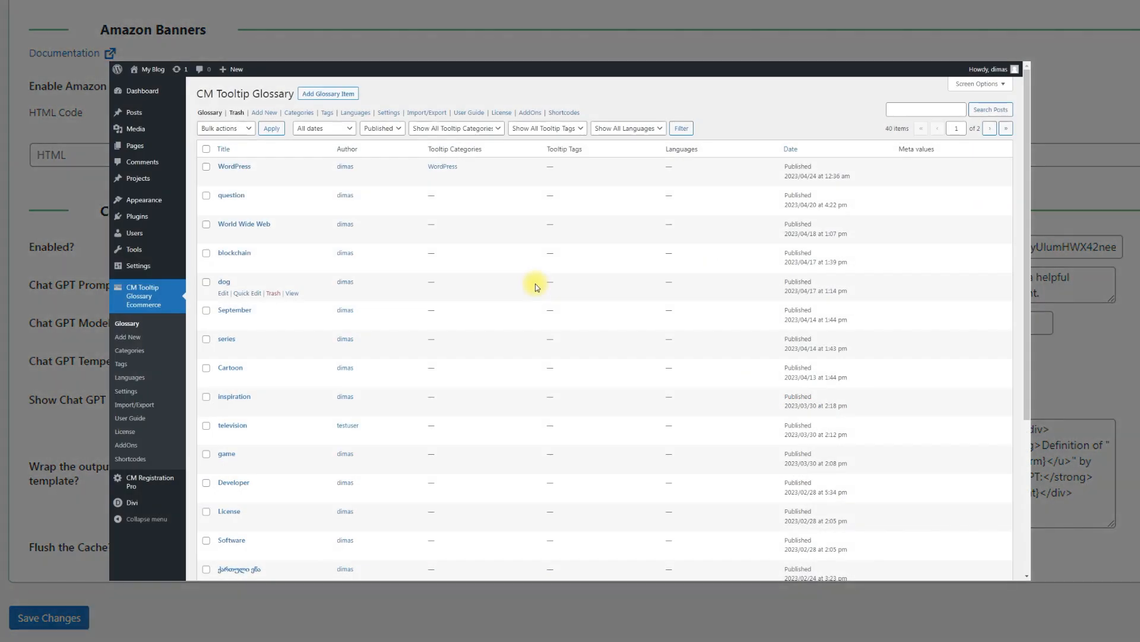
Edit the WordPress glossary term and update it from the Publish box
{"action": "left_click", "coordinate": [223, 178]}
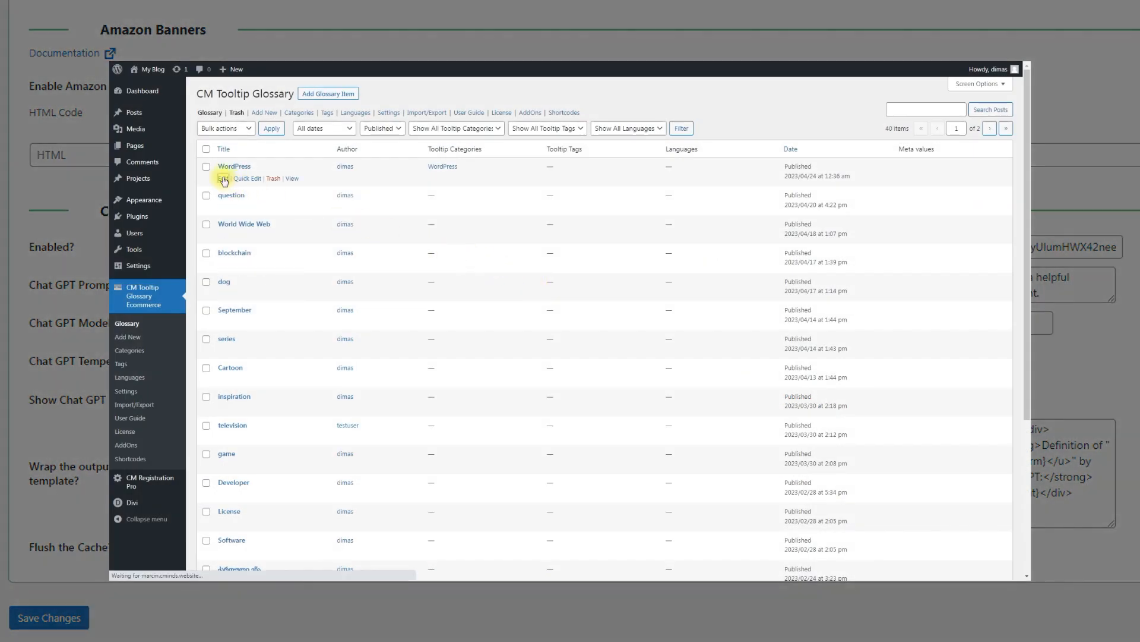
{"action": "left_click", "coordinate": [234, 166]}
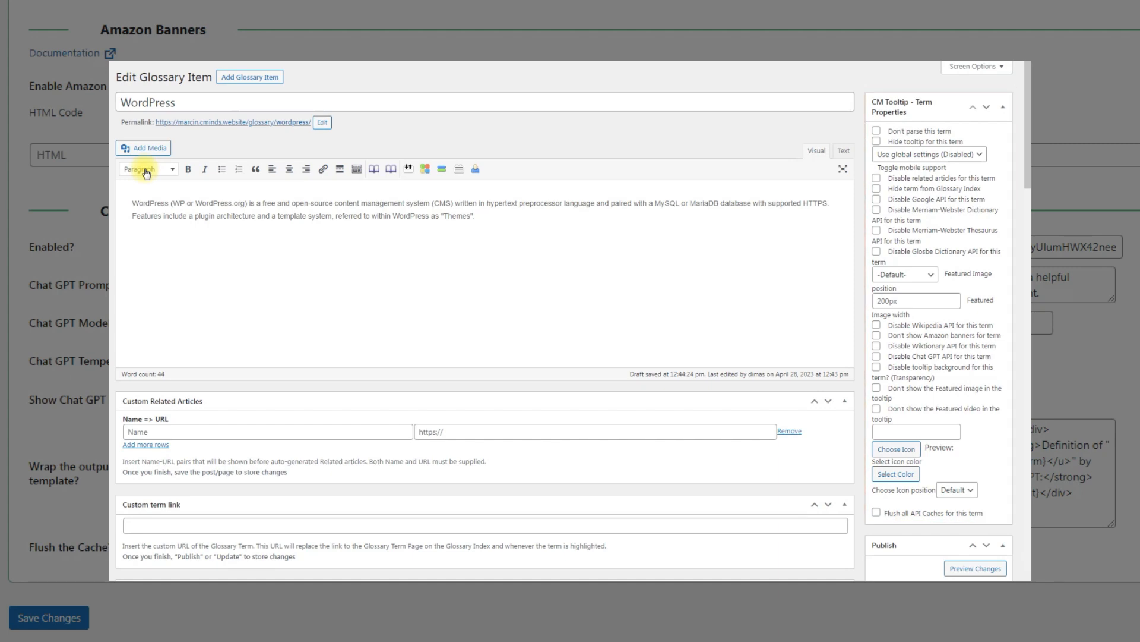
{"action": "left_click", "coordinate": [721, 228]}
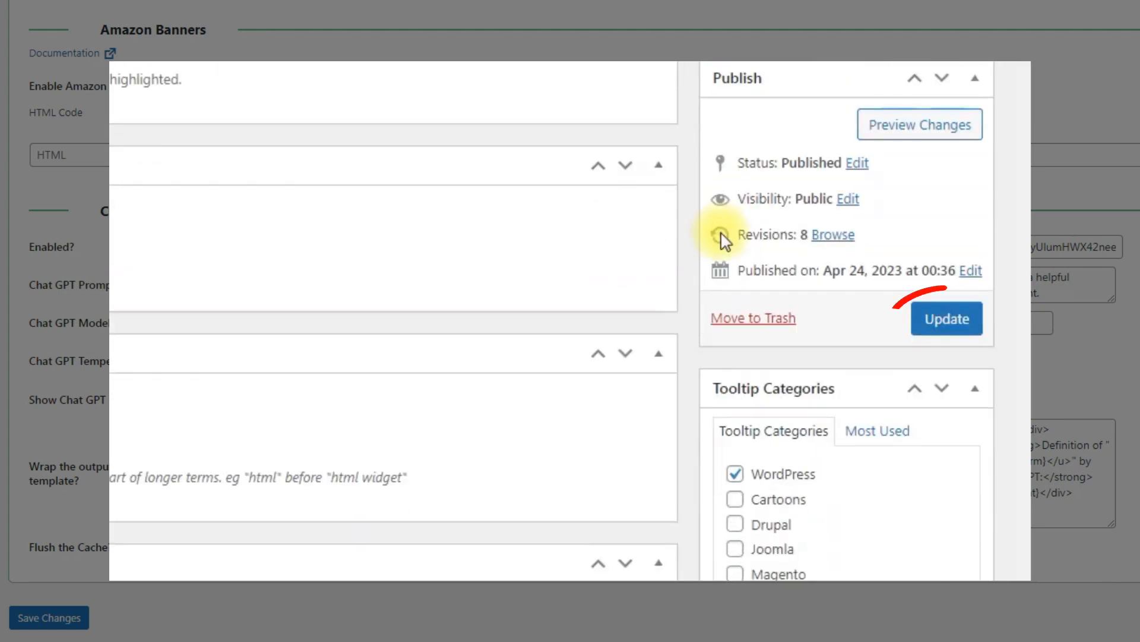
{"action": "left_click", "coordinate": [945, 318]}
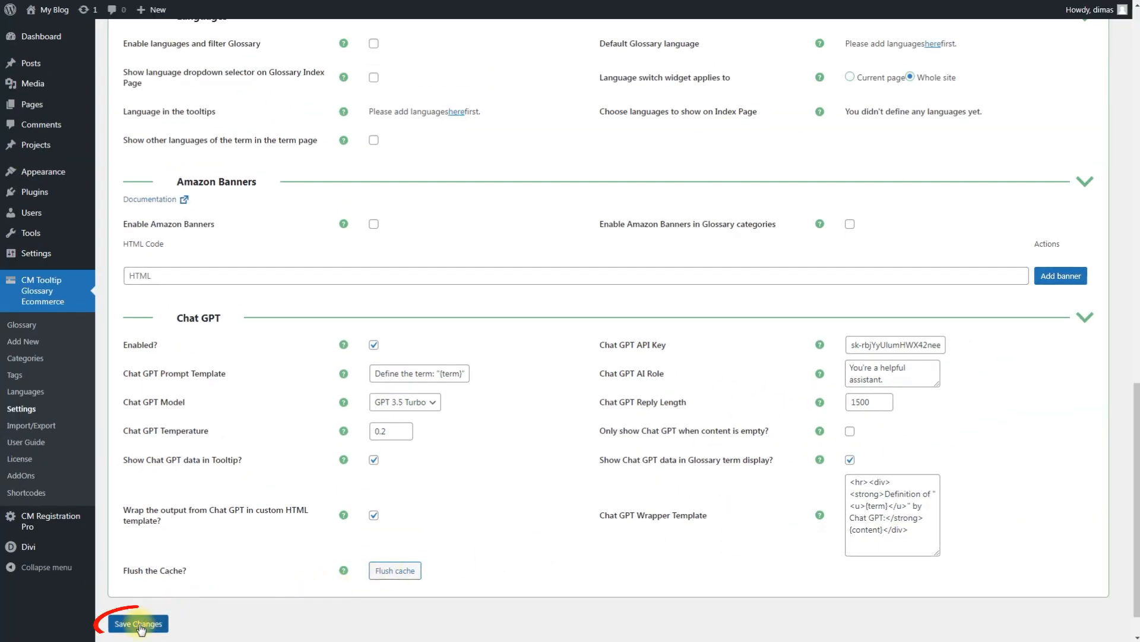
Save the Chat GPT settings and check the WordPress tooltip on the post
{"action": "left_click", "coordinate": [137, 624]}
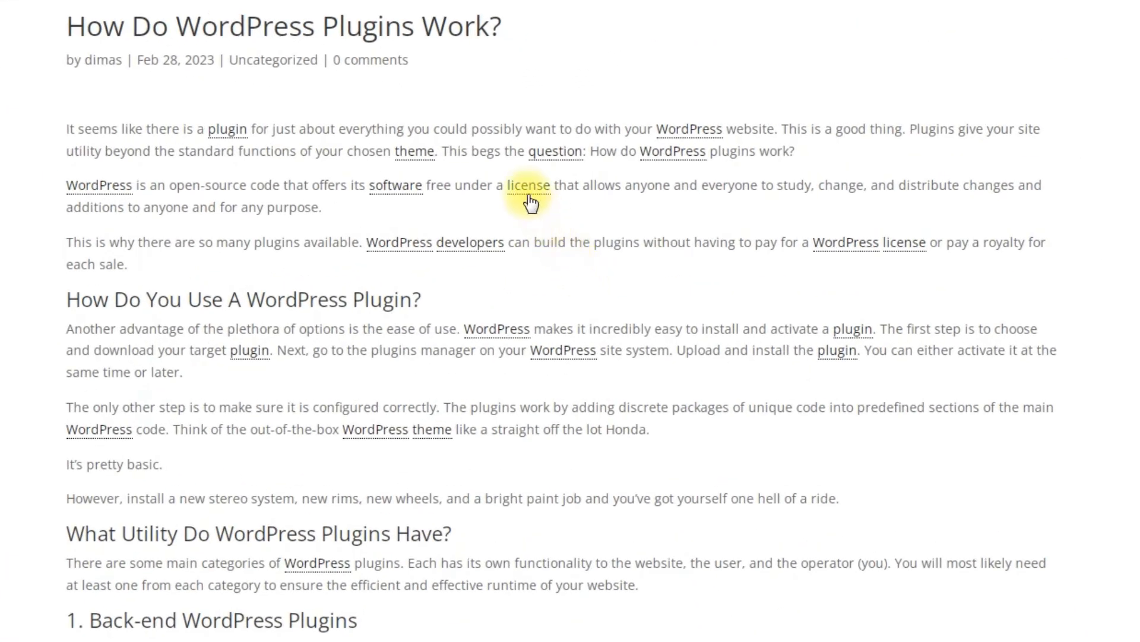
{"action": "mouse_move", "coordinate": [414, 151]}
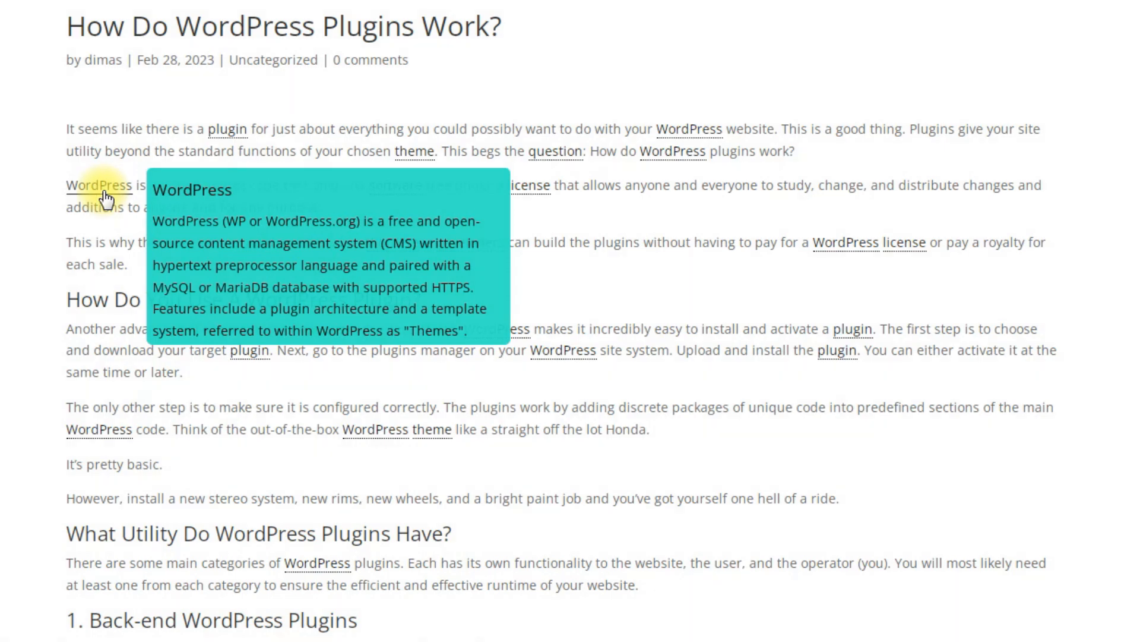
{"action": "scroll", "scroll_direction": "down", "scroll_amount": 3}
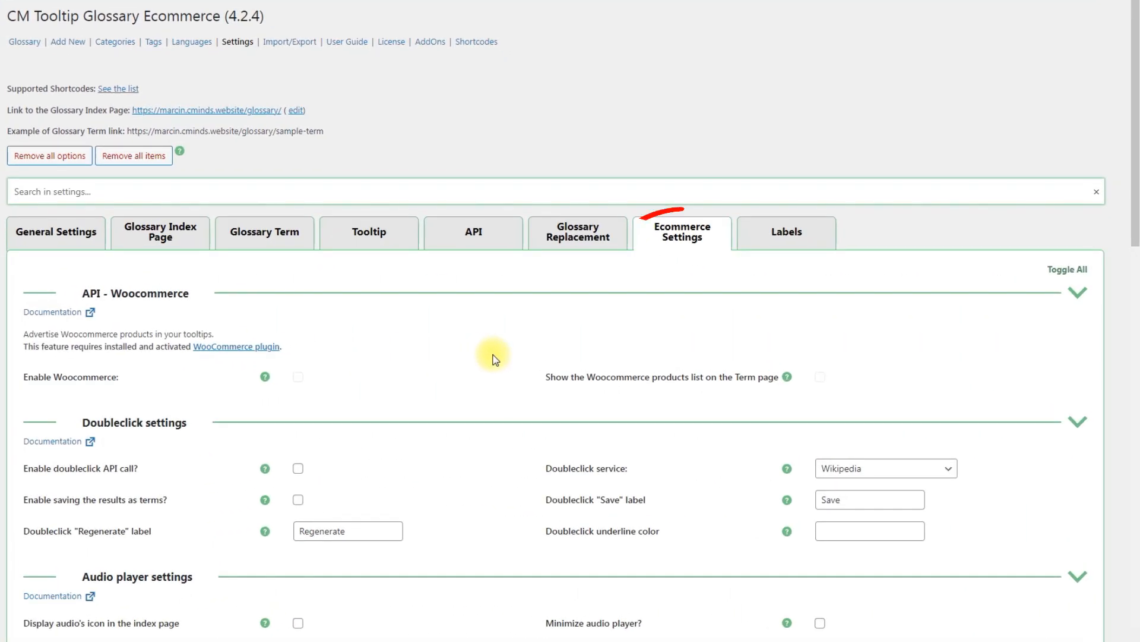
Enable the doubleclick API call and choose Chat GPT as the Doubleclick service
{"action": "scroll", "scroll_direction": "down", "scroll_amount": 3}
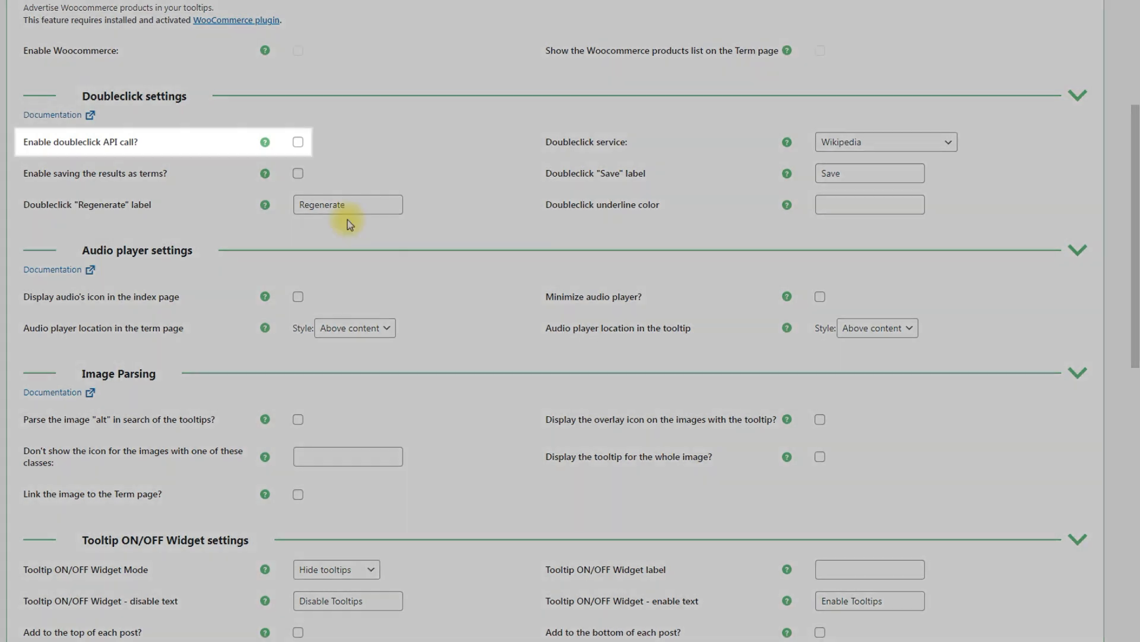
{"action": "left_click", "coordinate": [297, 141]}
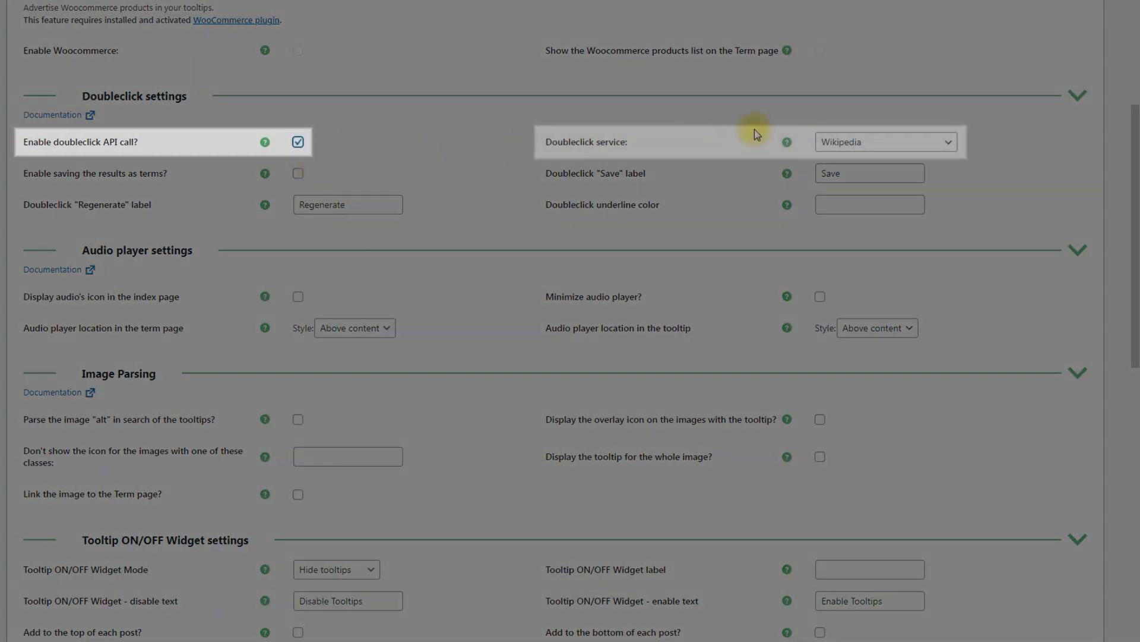
{"action": "left_click", "coordinate": [885, 141]}
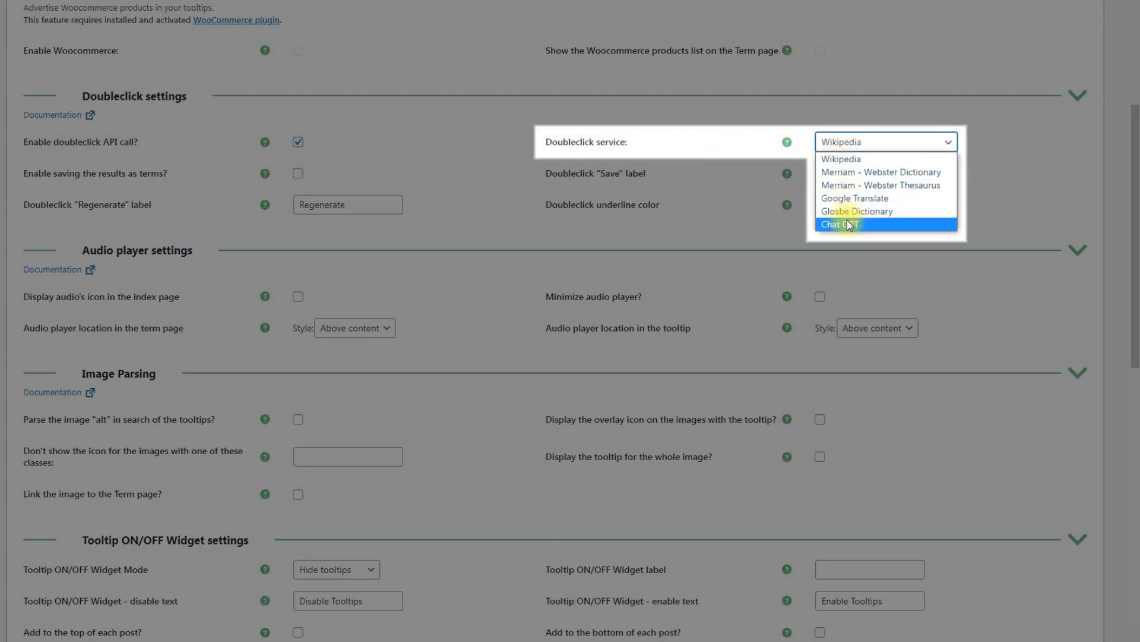
{"action": "left_click", "coordinate": [838, 223]}
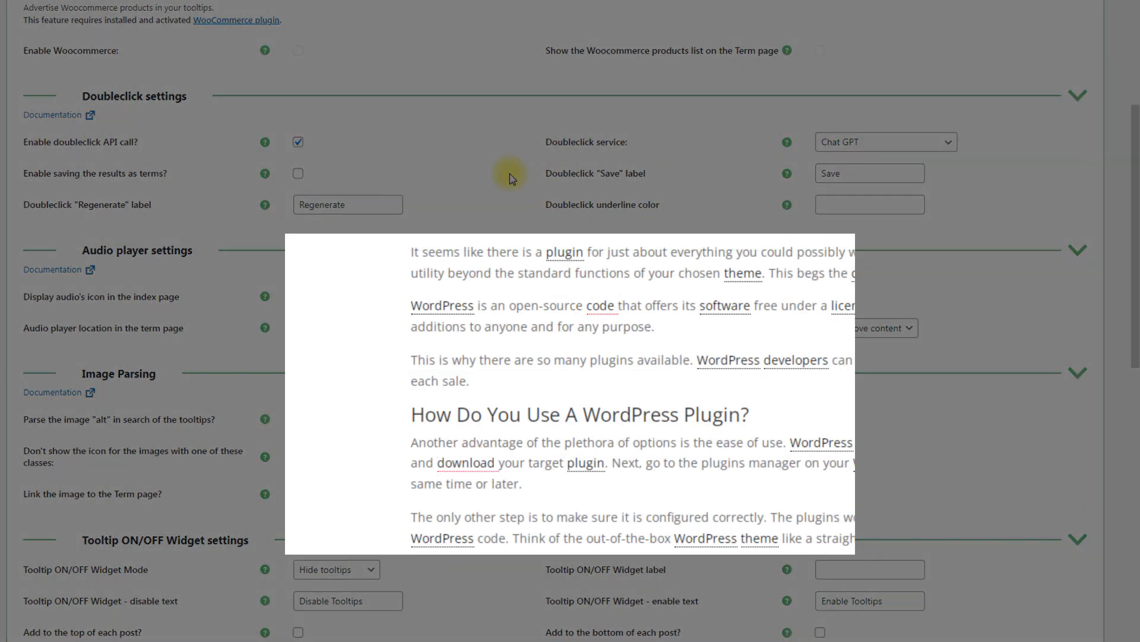
Set Doubleclick underline color #ff0031, then save Chat GPT's definition of 'code' as a term
{"action": "left_click", "coordinate": [870, 204]}
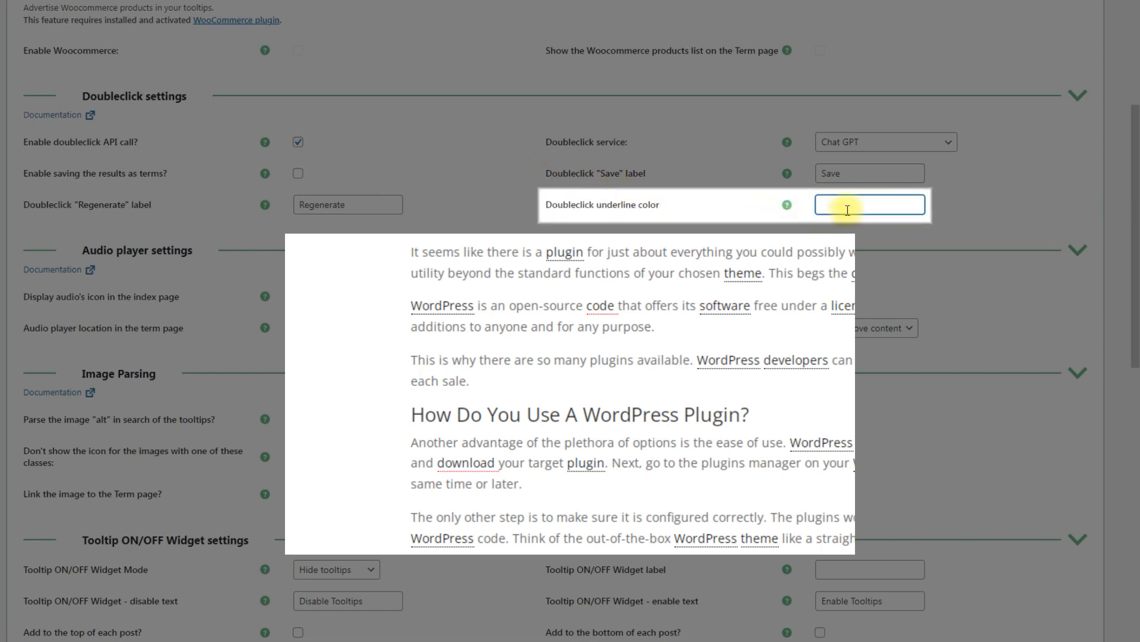
{"action": "type", "text": "#ff0031"}
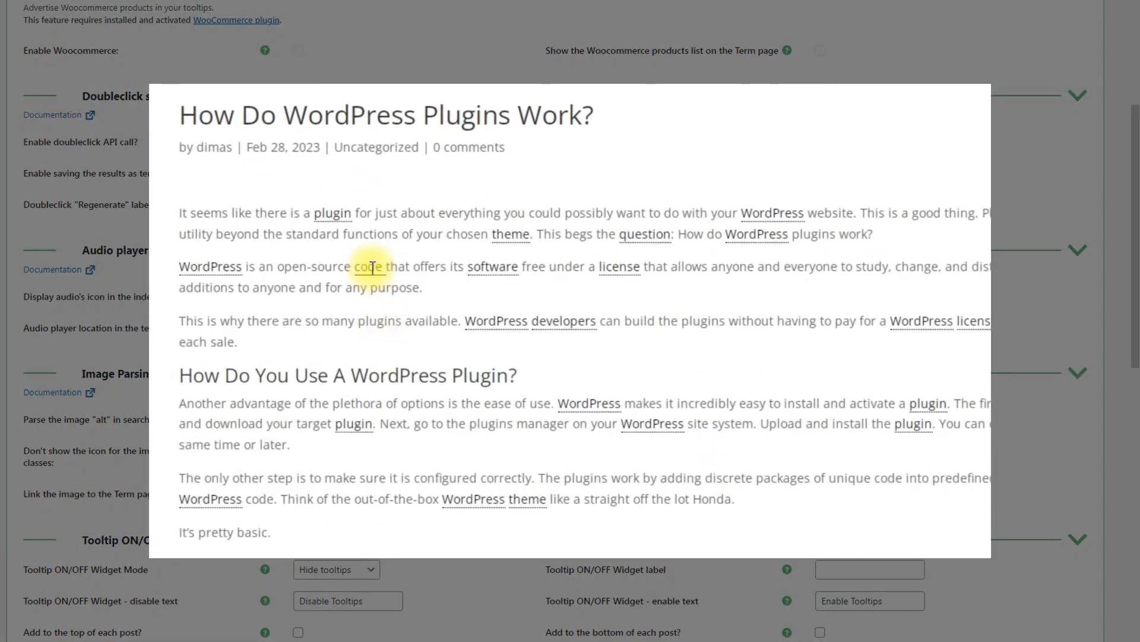
{"action": "left_click", "coordinate": [369, 266]}
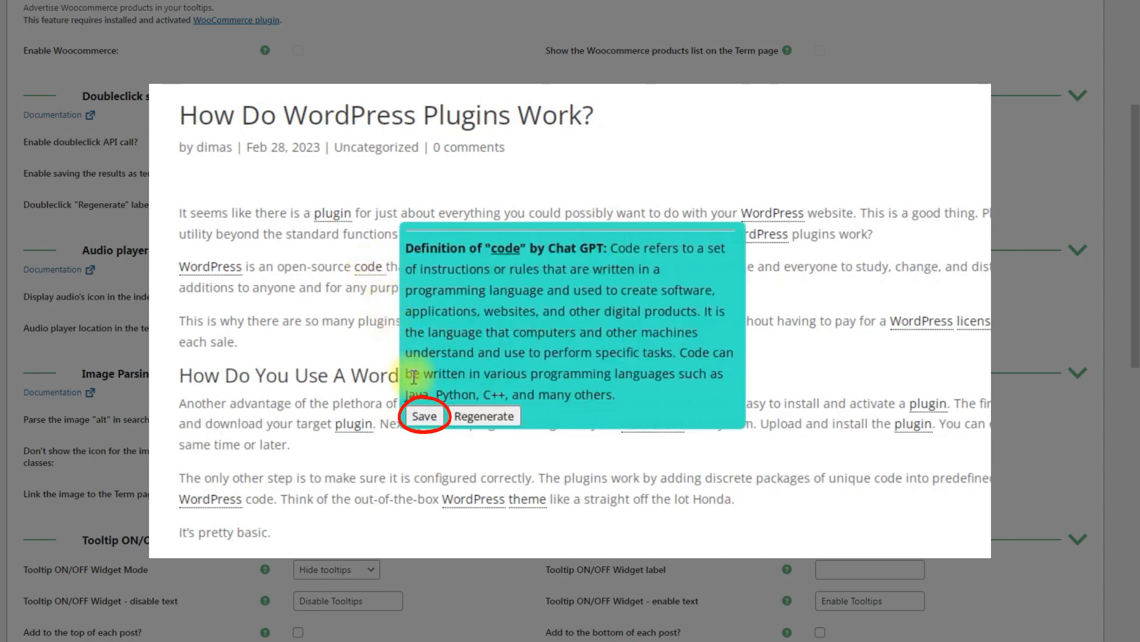
{"action": "left_click", "coordinate": [424, 415]}
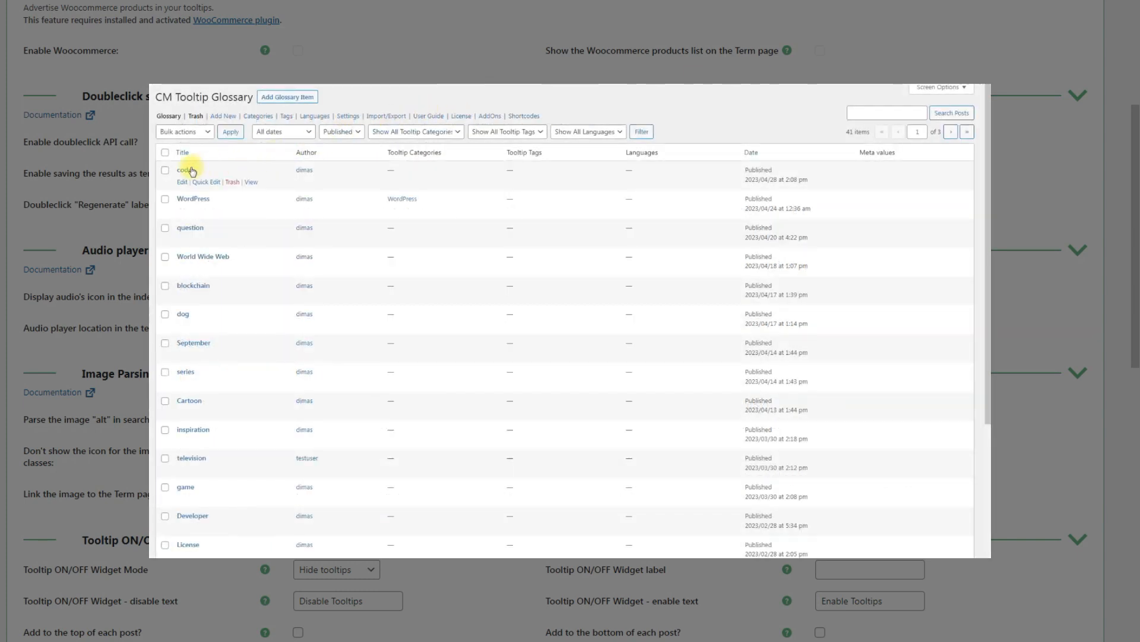
Tick 'Enable saving the results as terms?' and look up 'study' on the post
{"action": "left_click", "coordinate": [184, 170]}
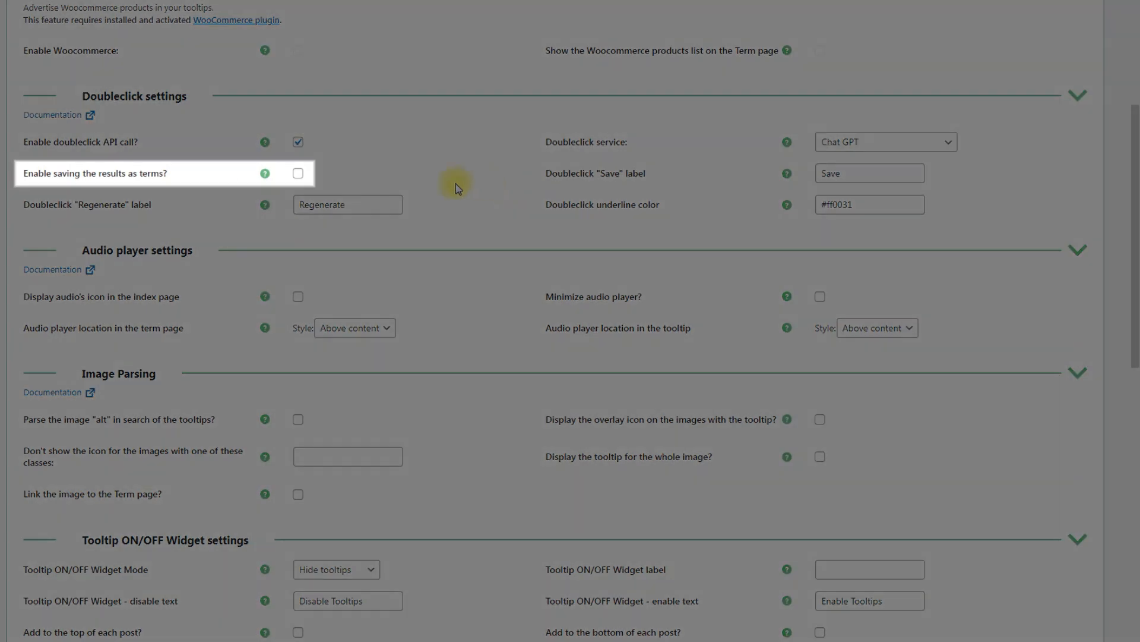
{"action": "left_click", "coordinate": [297, 173]}
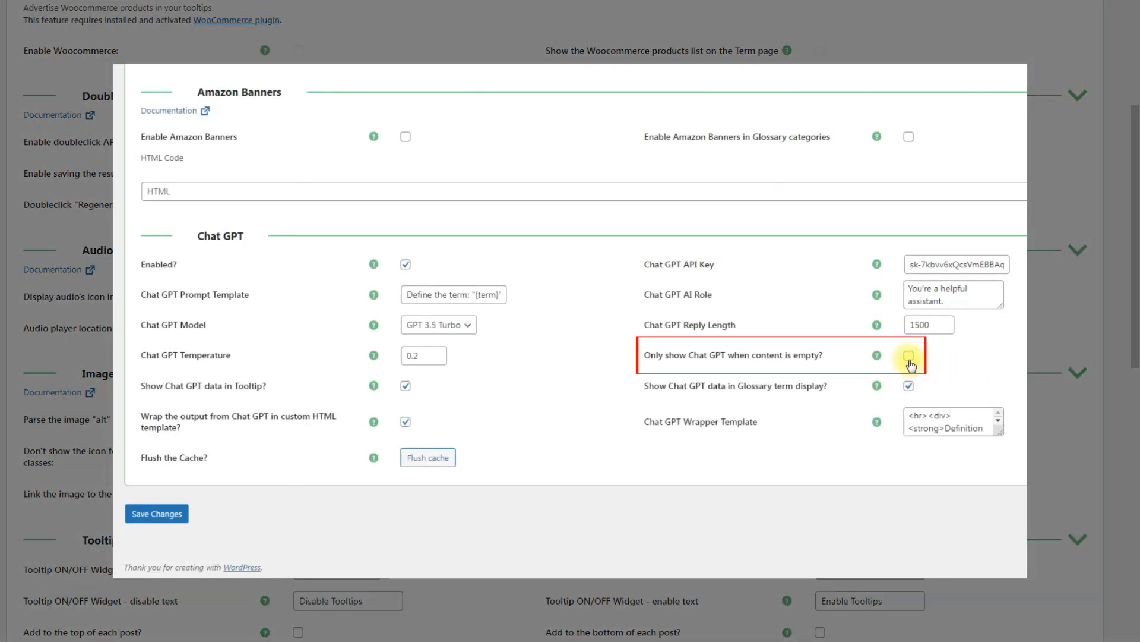
{"action": "left_click", "coordinate": [908, 359]}
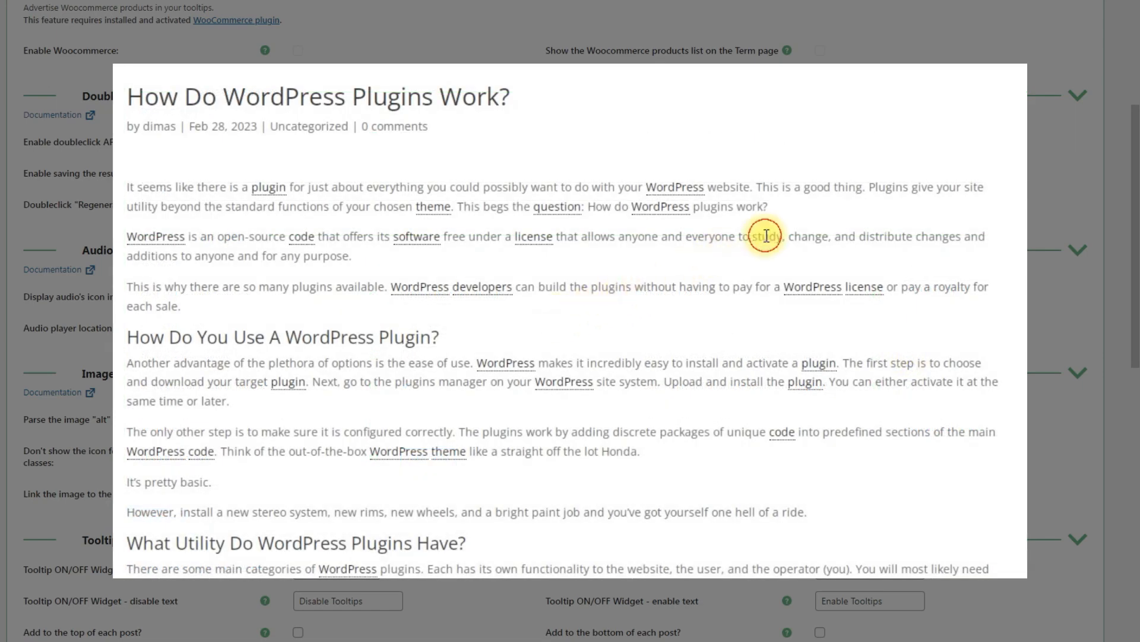
{"action": "left_click", "coordinate": [765, 236]}
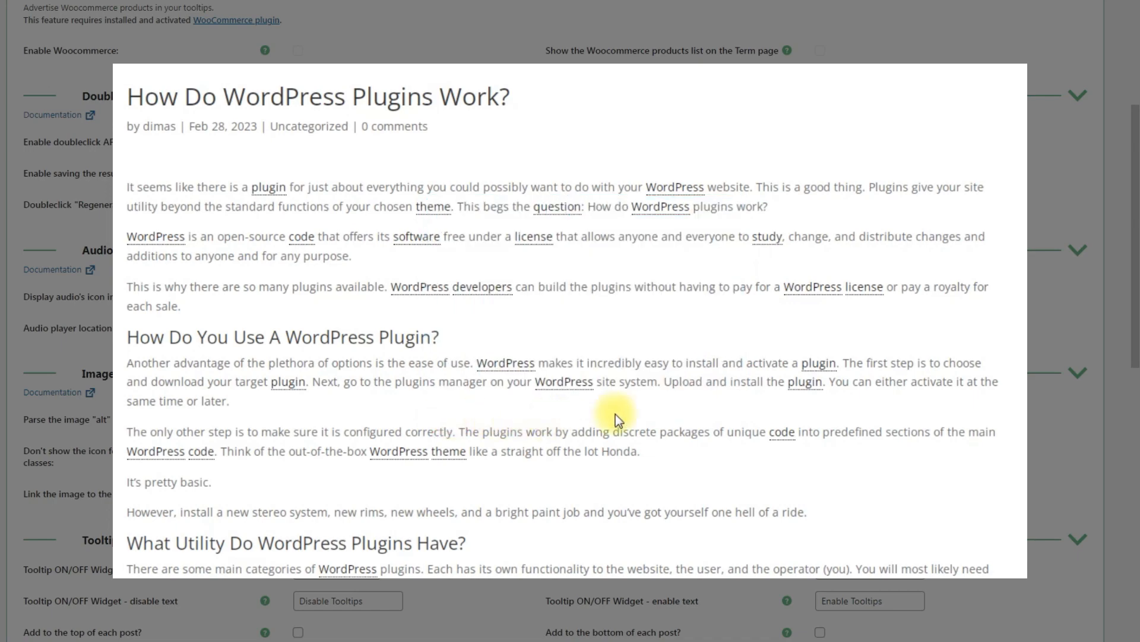
{"action": "mouse_move", "coordinate": [766, 236]}
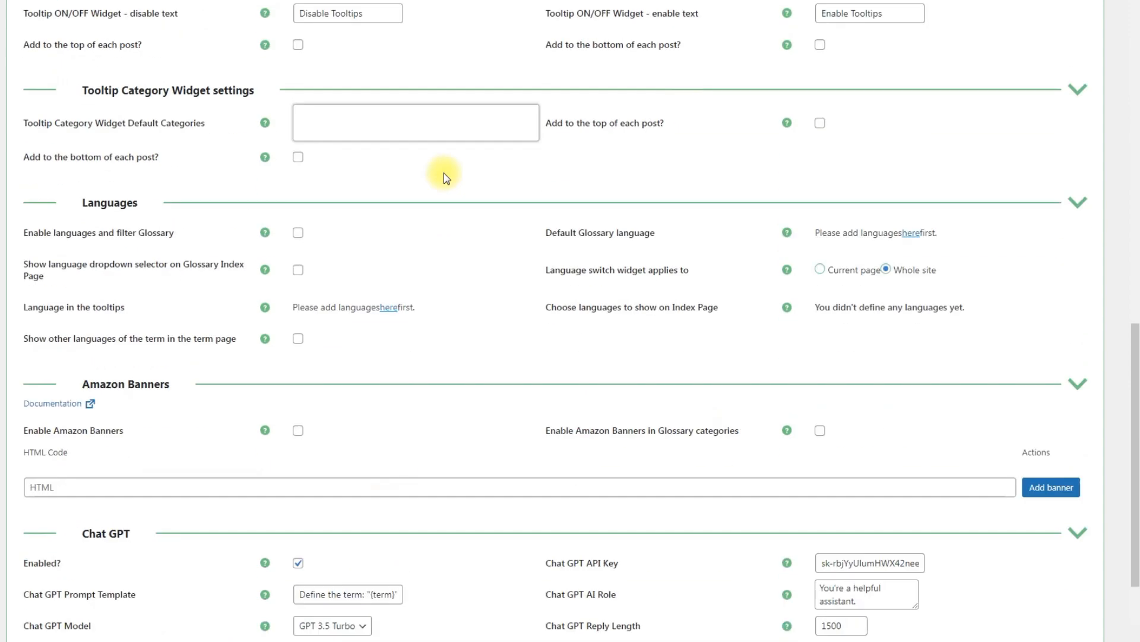
Double-click 'install' in the post and regenerate its Chat GPT definition
{"action": "scroll", "scroll_direction": "down", "scroll_amount": 3}
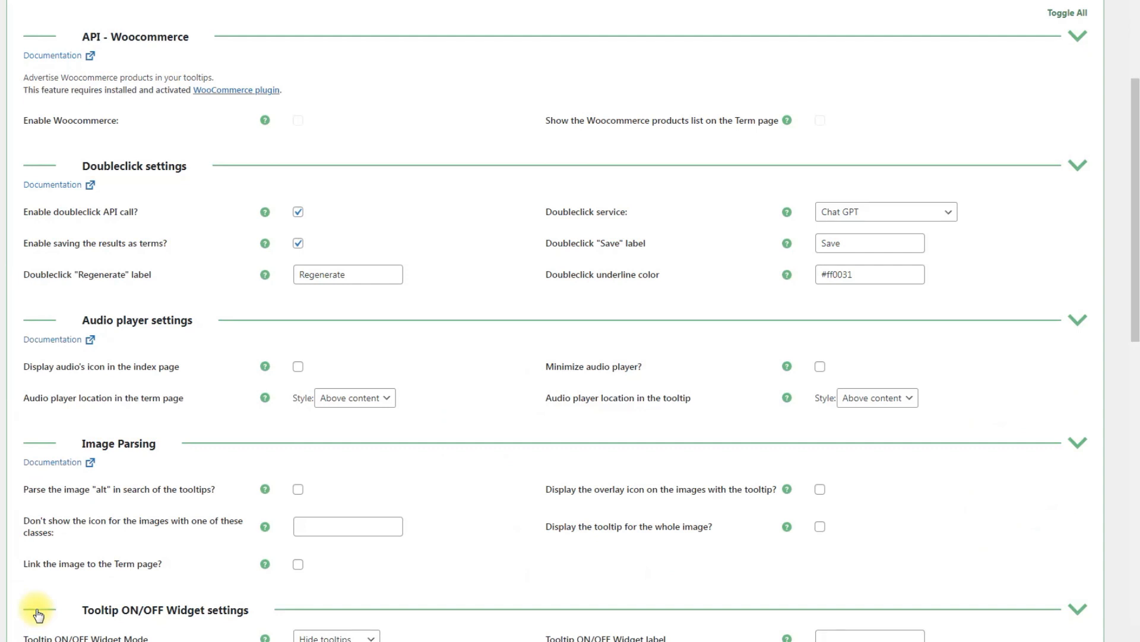
{"action": "mouse_move", "coordinate": [98, 575]}
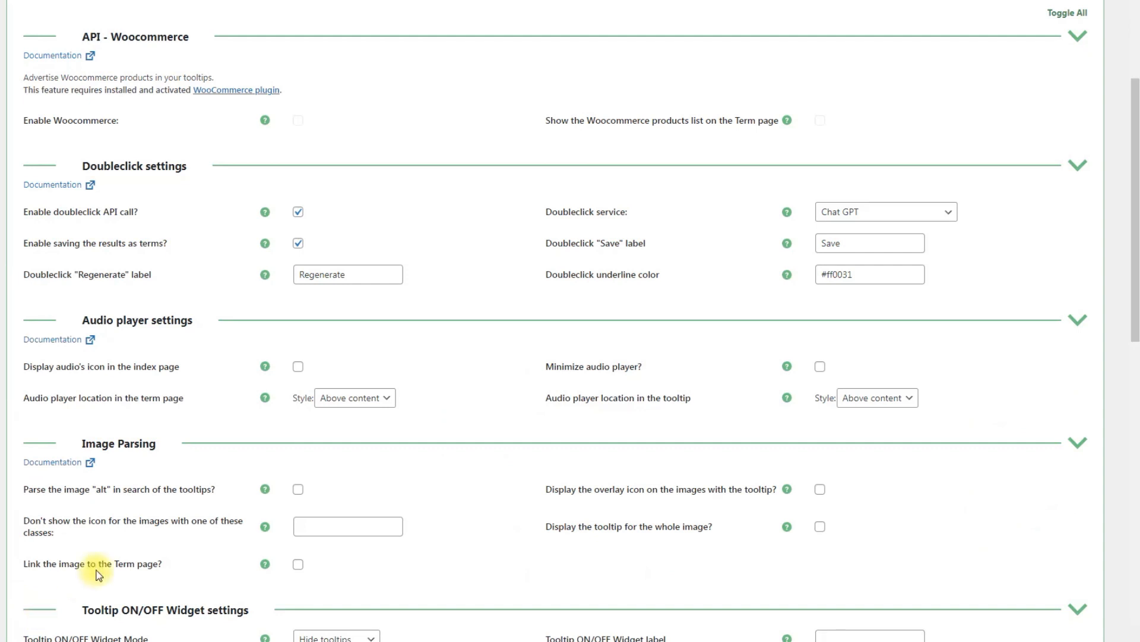
{"action": "mouse_move", "coordinate": [479, 259]}
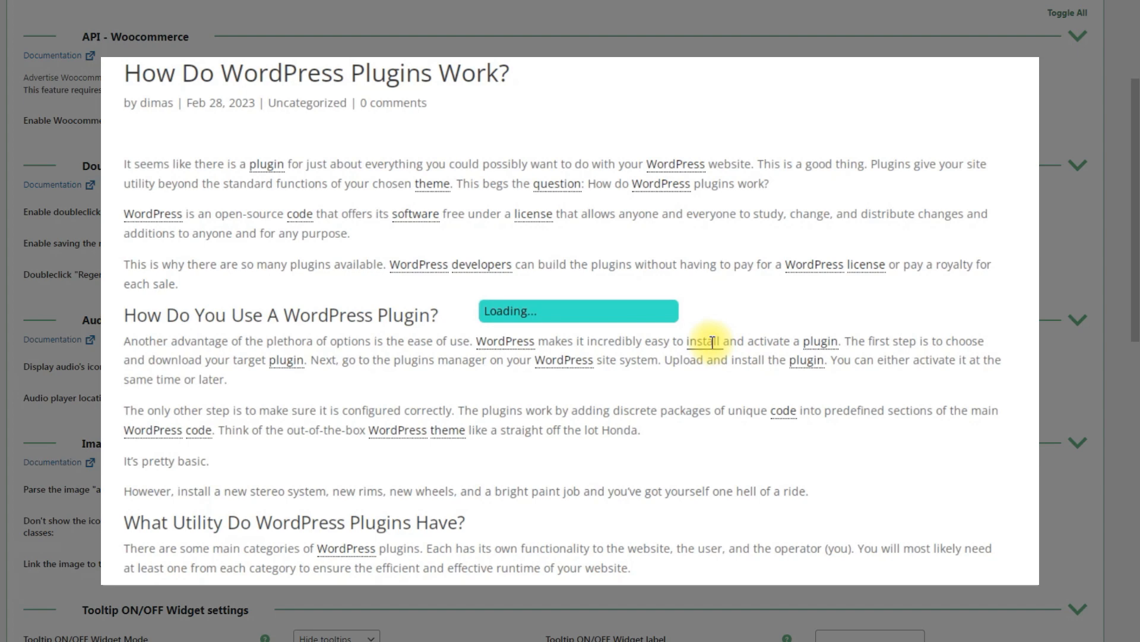
{"action": "left_click", "coordinate": [706, 341]}
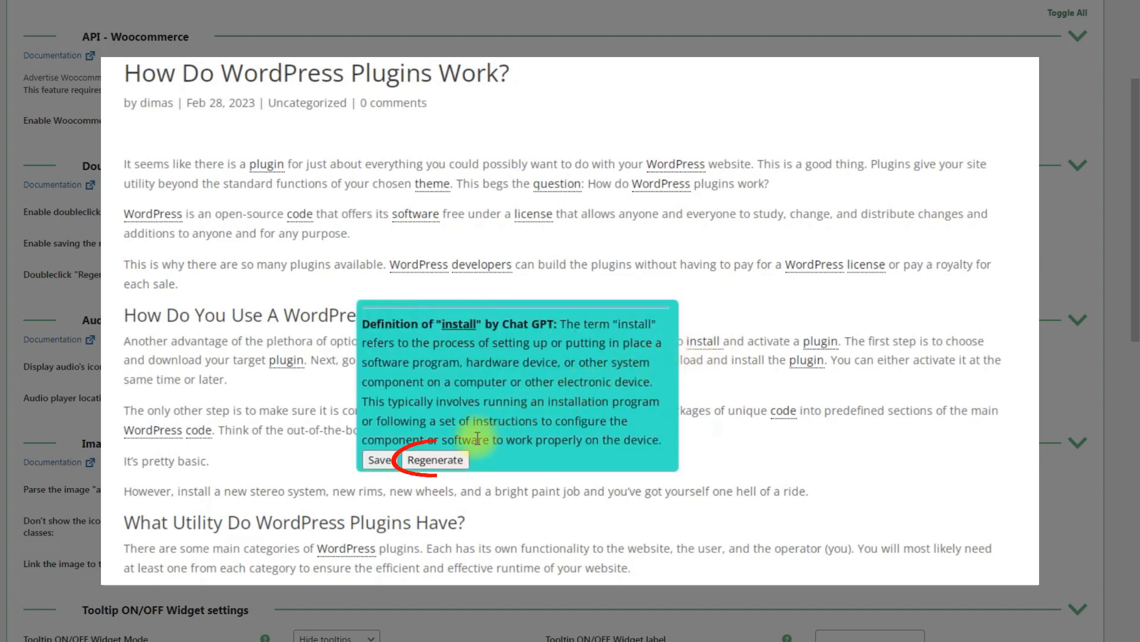
{"action": "left_click", "coordinate": [435, 459]}
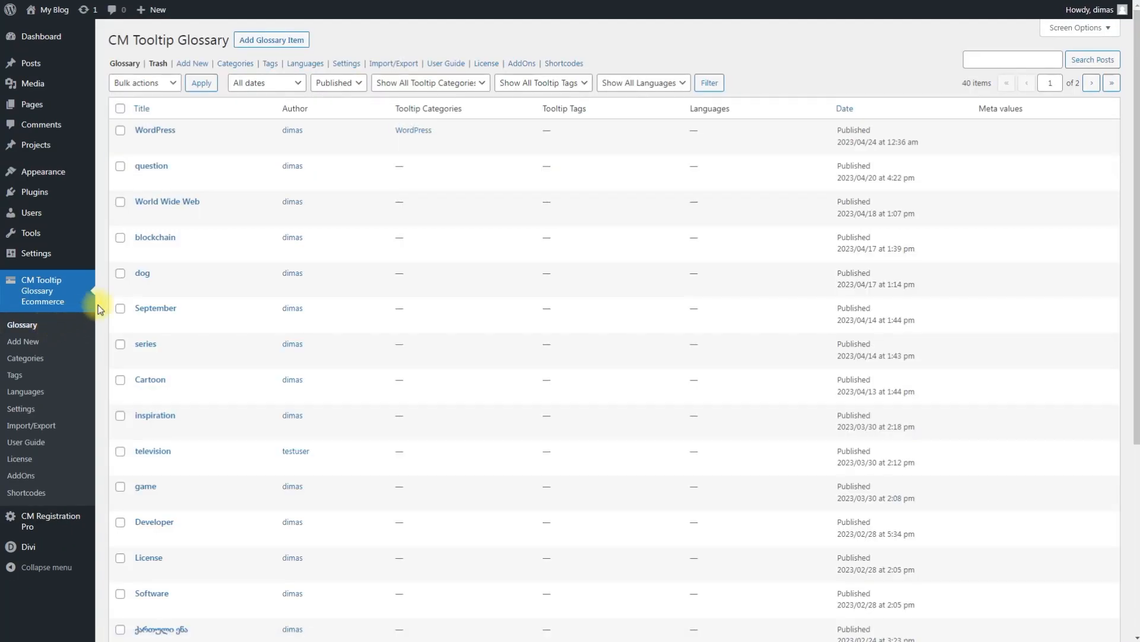
Flush all API caches for the 'dog' term and update it
{"action": "left_click", "coordinate": [141, 273]}
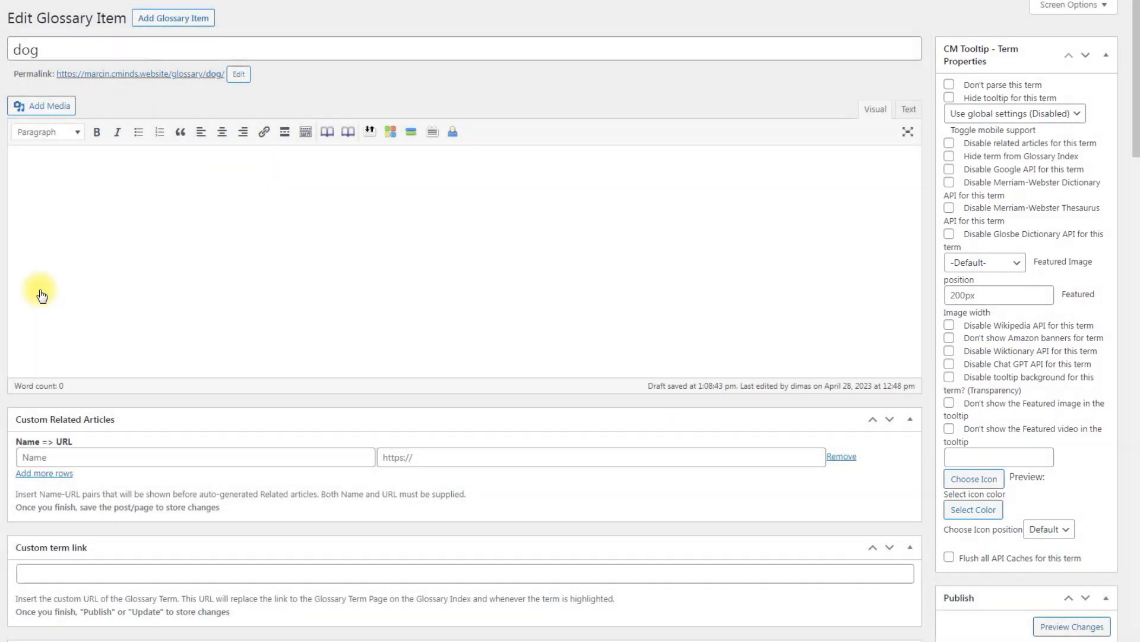
{"action": "scroll", "scroll_direction": "down", "scroll_amount": 3}
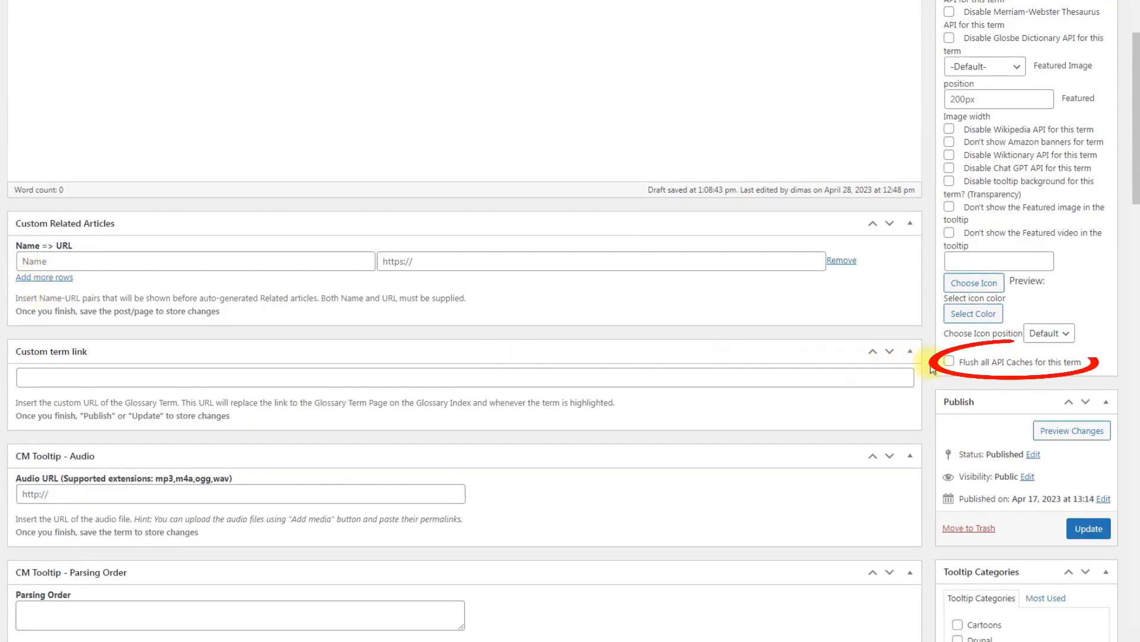
{"action": "left_click", "coordinate": [949, 361]}
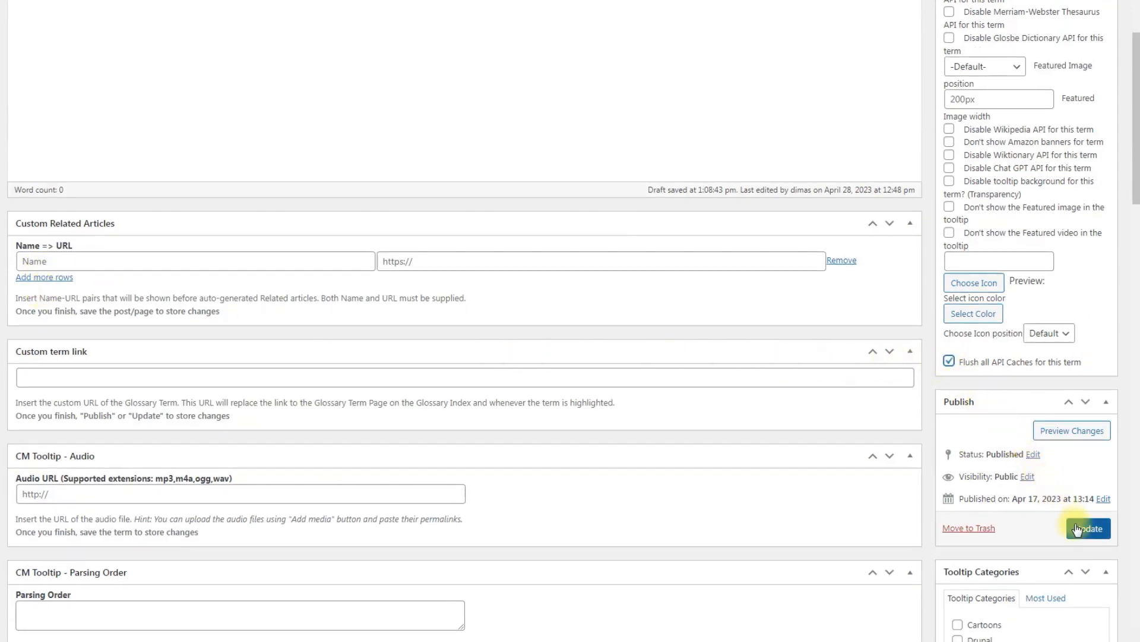
{"action": "left_click", "coordinate": [1087, 528]}
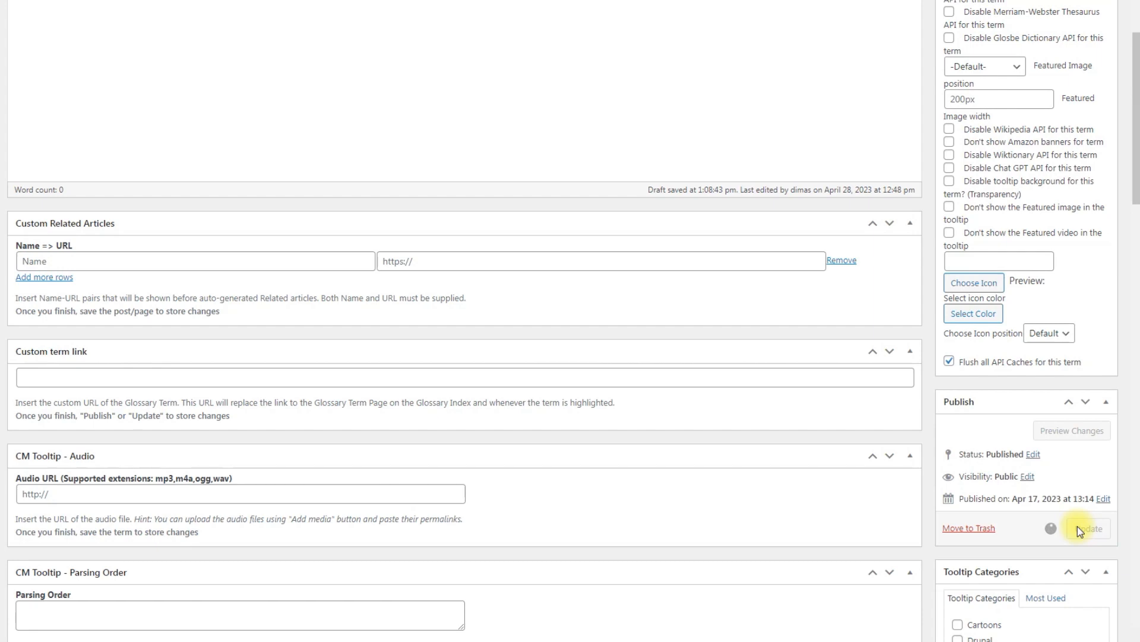
{"action": "left_click", "coordinate": [1087, 528]}
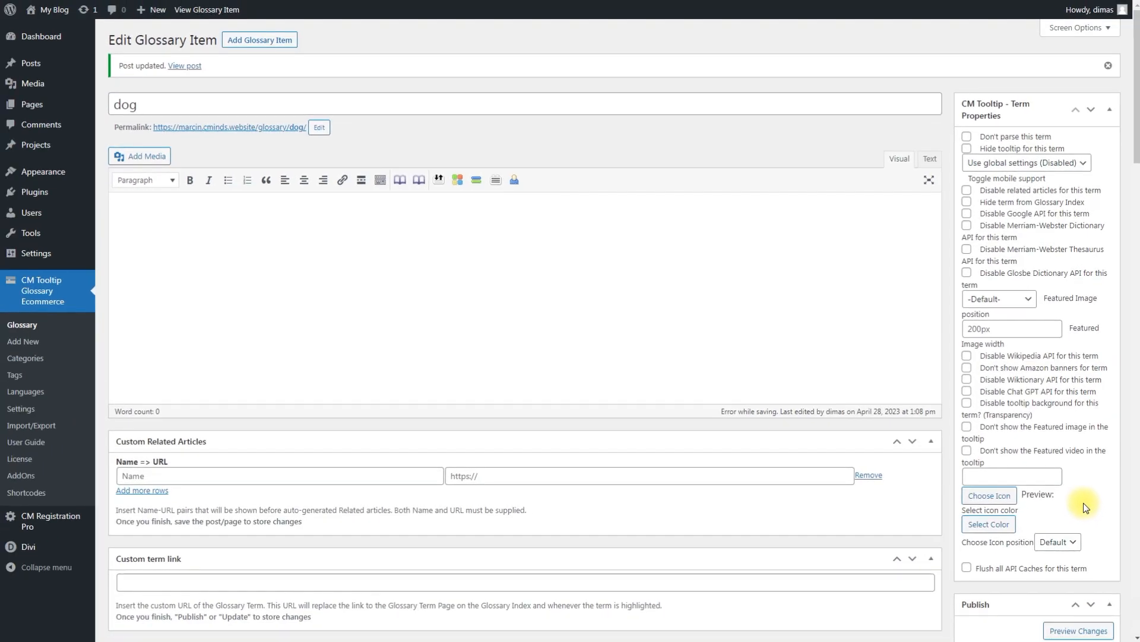
{"action": "mouse_move", "coordinate": [227, 456]}
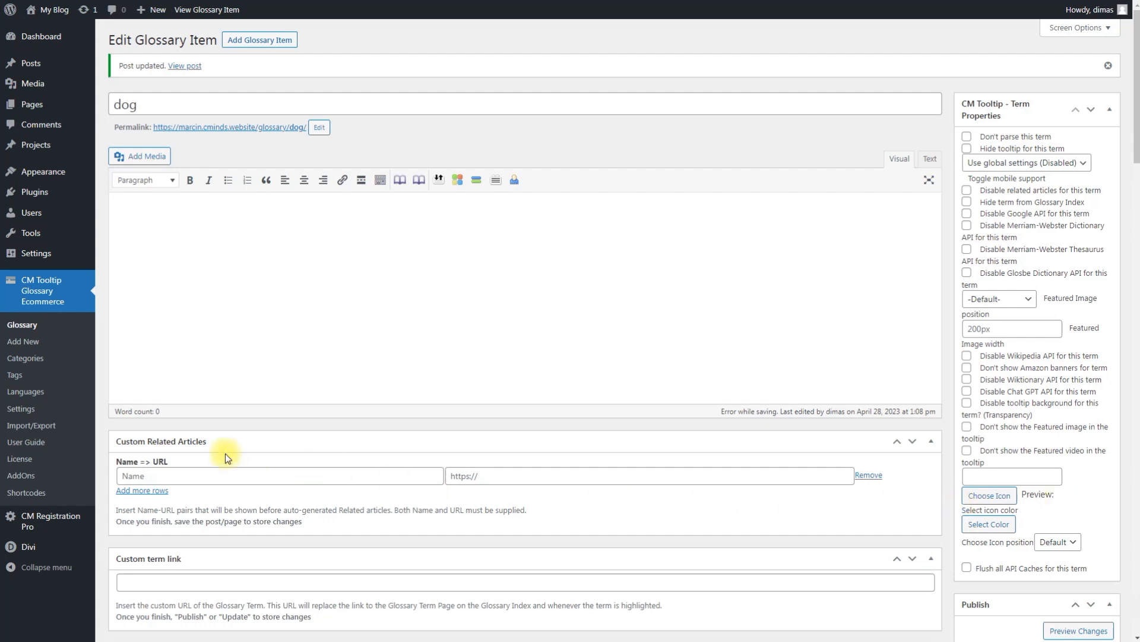
{"action": "left_click", "coordinate": [21, 408]}
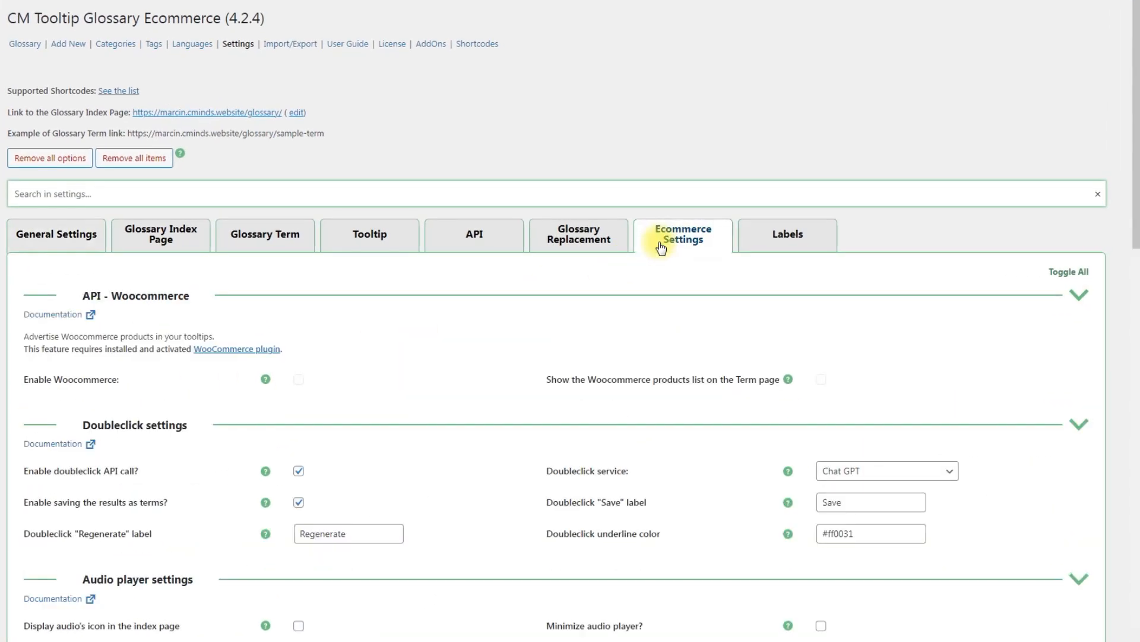
Scroll the Ecommerce settings down to the Chat GPT section, where Chat GPT stays enabled
{"action": "scroll", "scroll_direction": "down", "scroll_amount": 3}
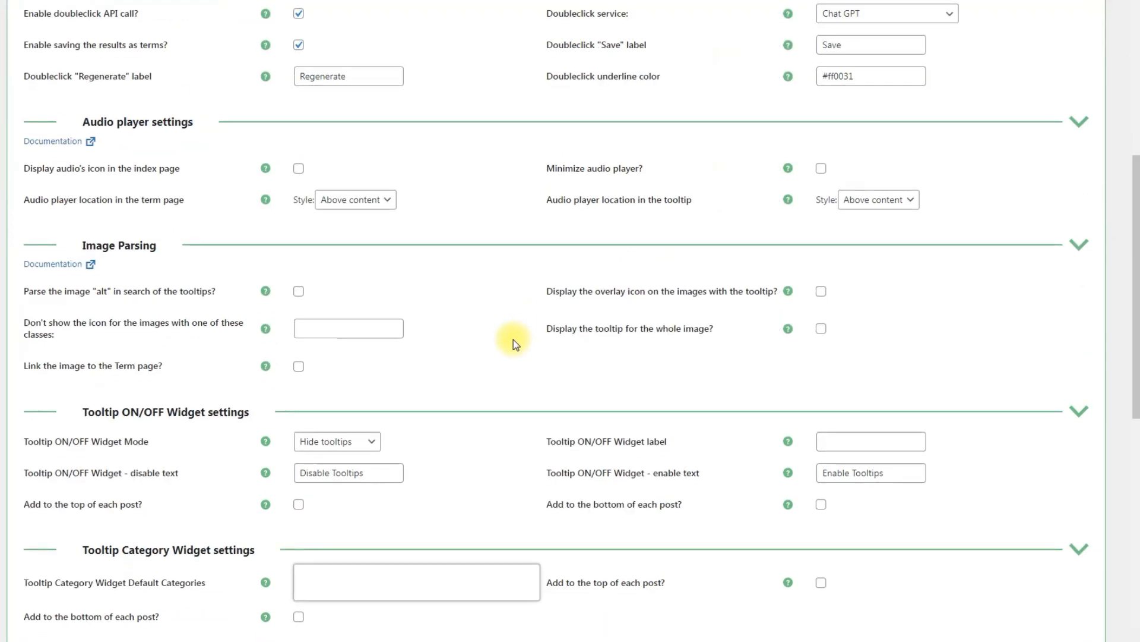
{"action": "scroll", "scroll_direction": "down", "scroll_amount": 3}
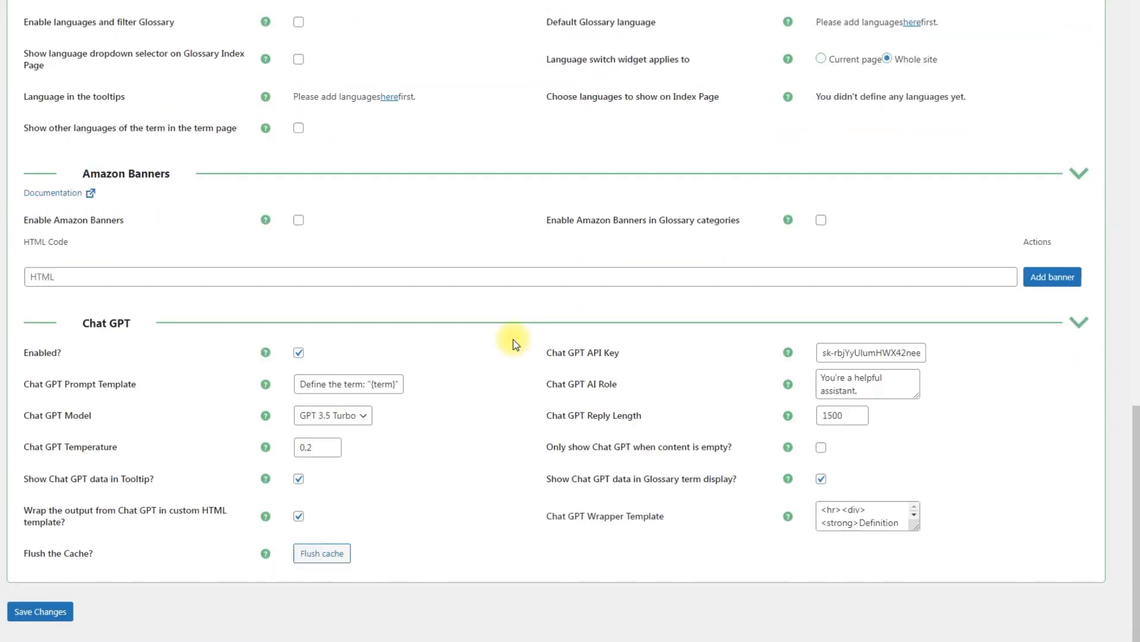